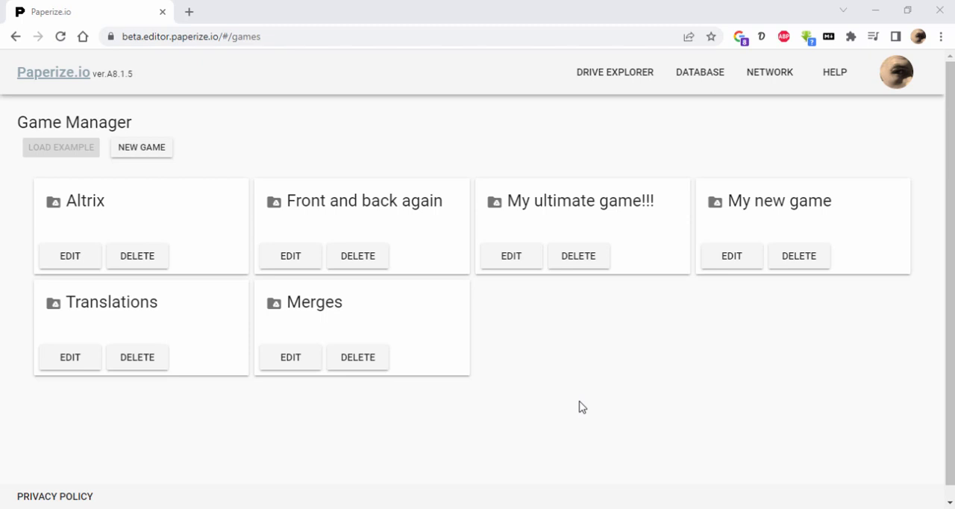
pyautogui.moveTo(388, 451)
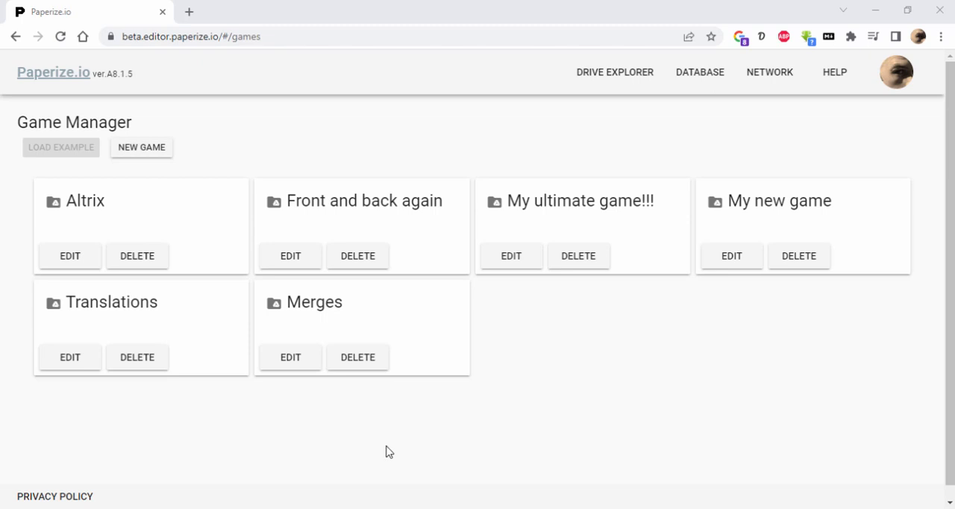
pyautogui.moveTo(376, 325)
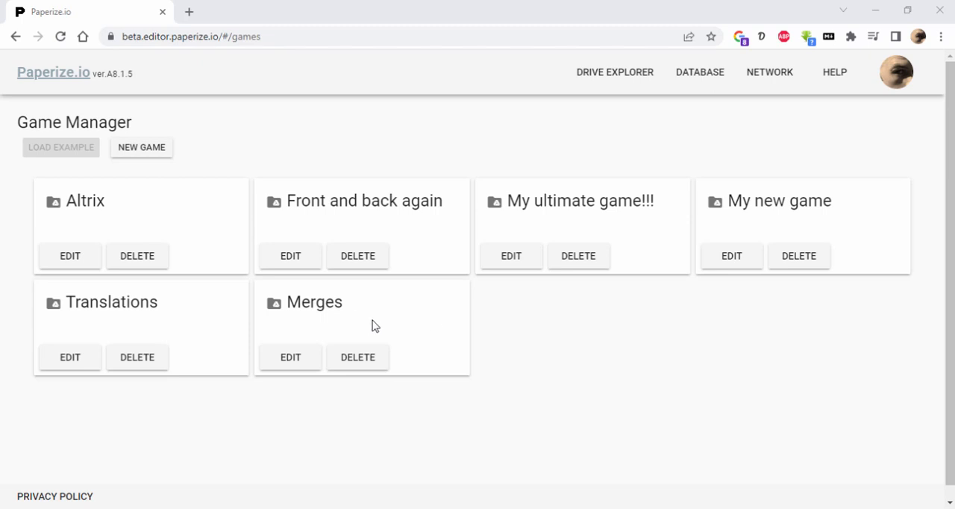
pyautogui.moveTo(289, 356)
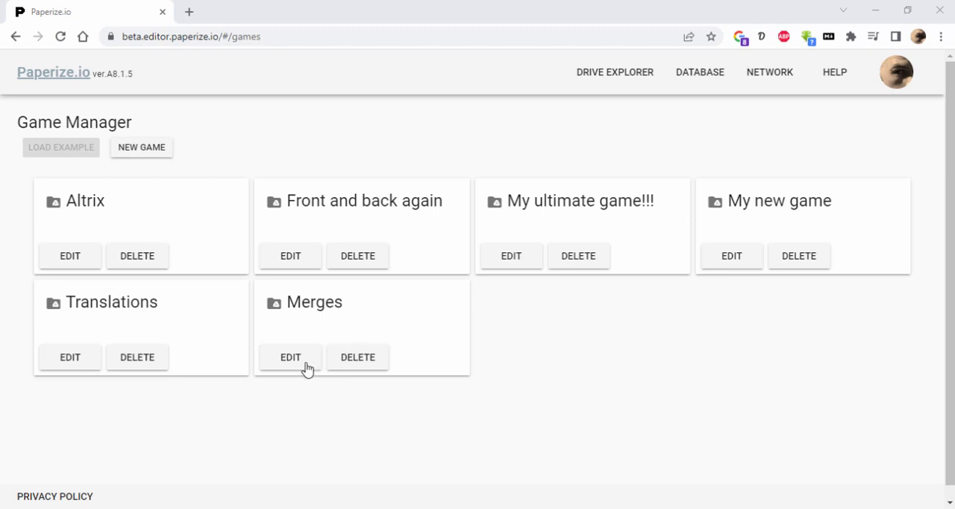
pyautogui.moveTo(102, 278)
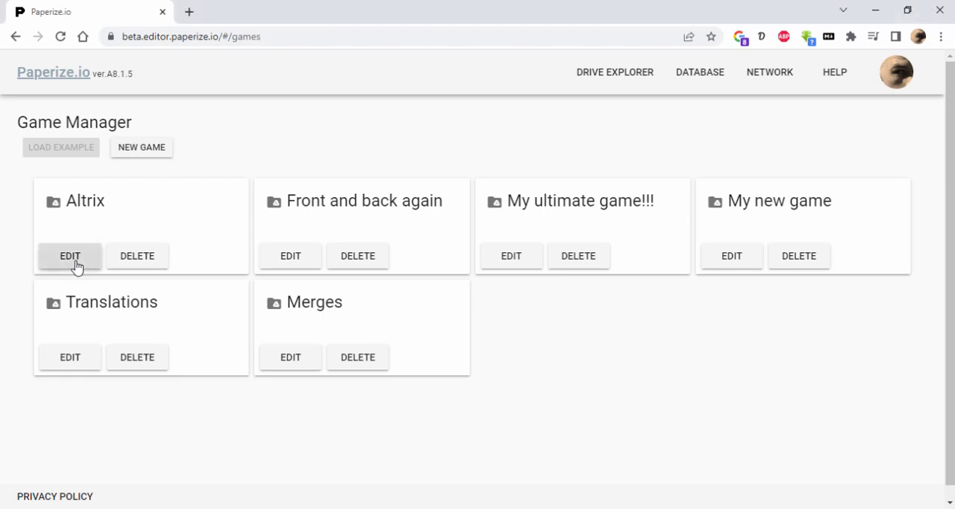
# Open the Altrix game and bring up its linked Google Sheet
pyautogui.click(69, 255)
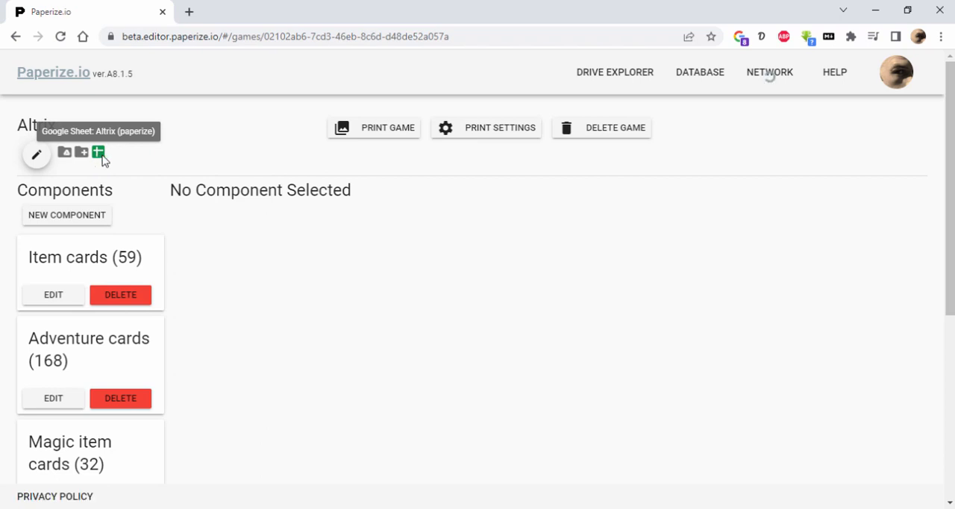
pyautogui.click(98, 152)
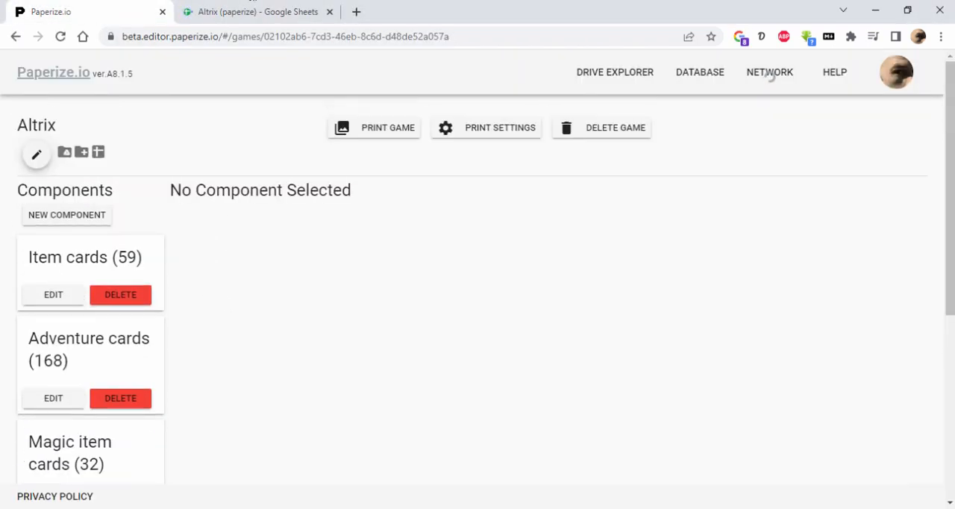
# Review the AdventureCards, ItemCards and MagicItemCards sheets of the Altrix spreadsheet
pyautogui.click(257, 12)
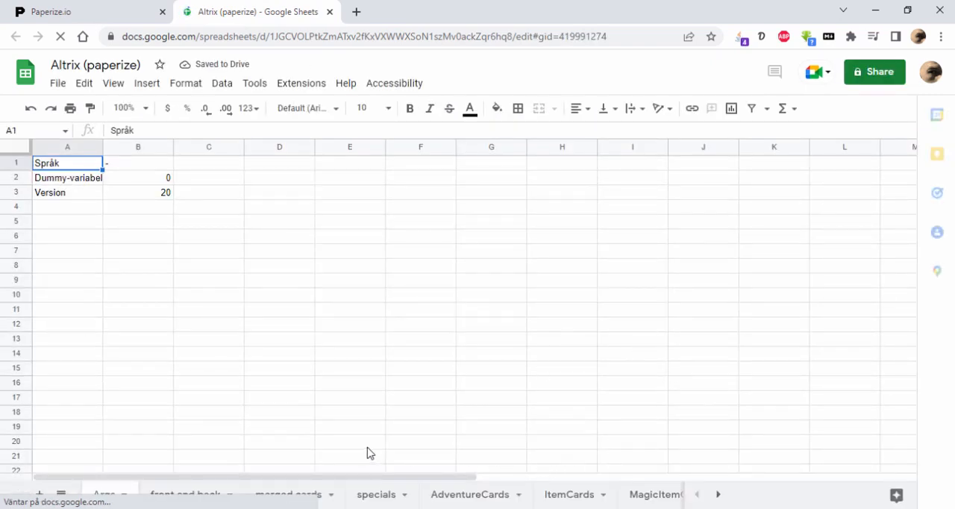
pyautogui.click(469, 494)
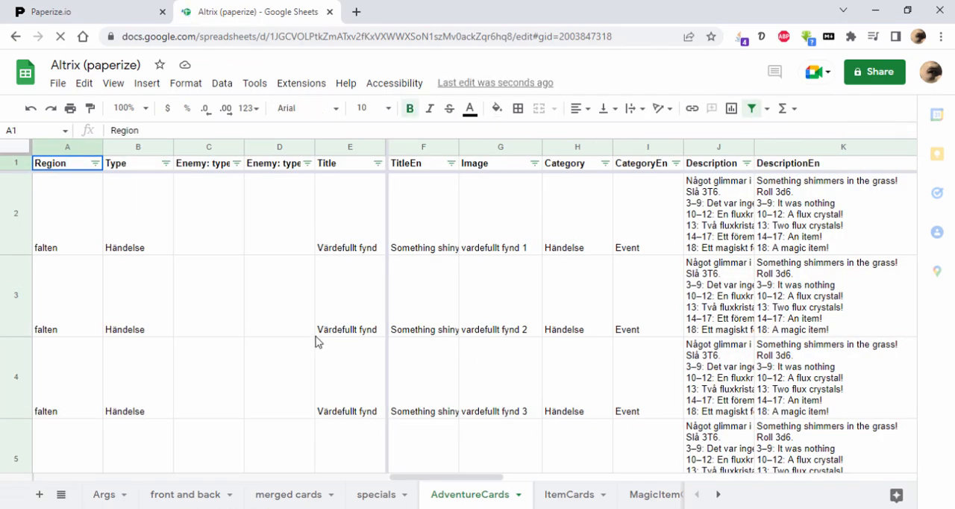
pyautogui.scroll(-3)
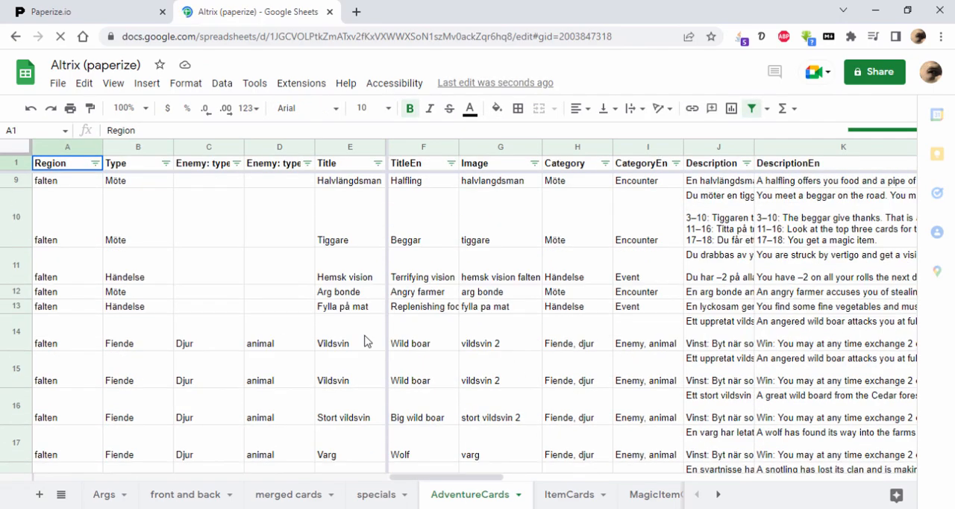
pyautogui.scroll(-3)
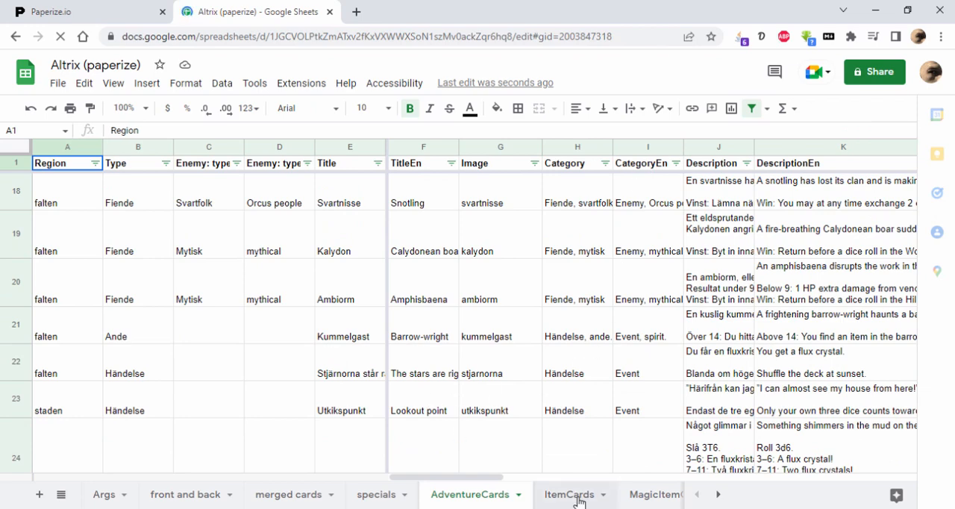
pyautogui.click(570, 494)
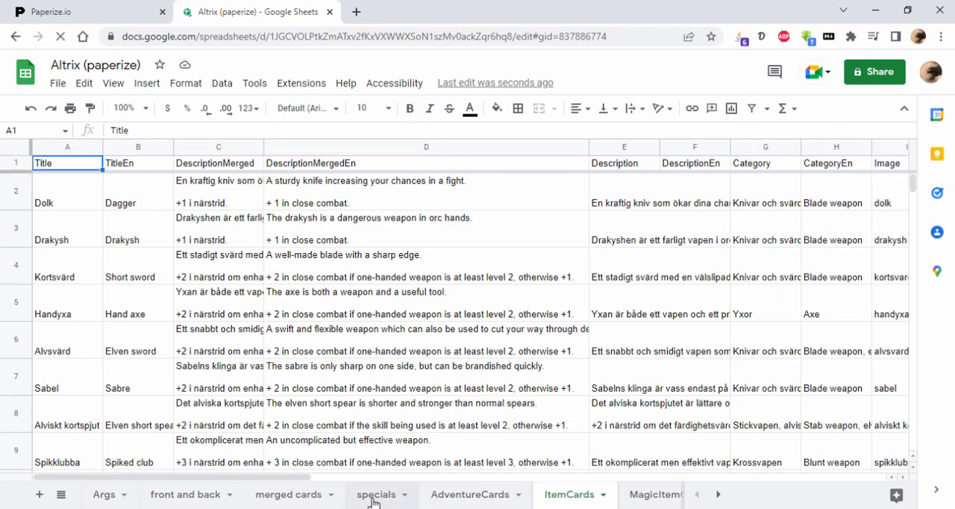
pyautogui.click(376, 494)
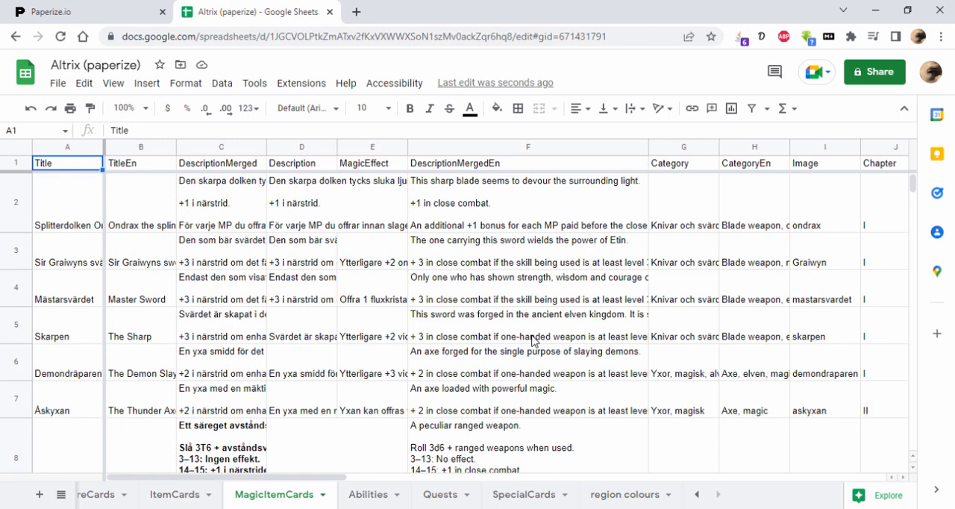
pyautogui.moveTo(397, 301)
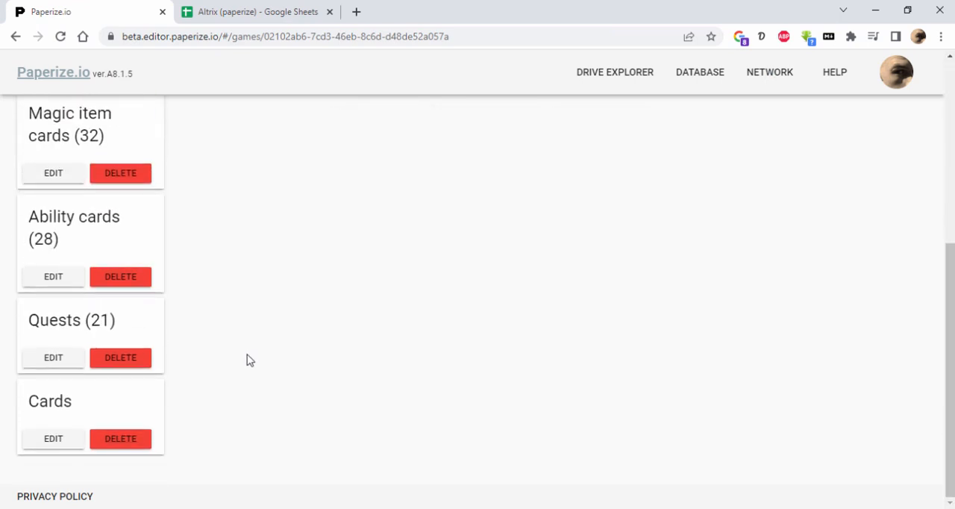
# Open the Altrix Cards component for editing from the Components list
pyautogui.scroll(3)
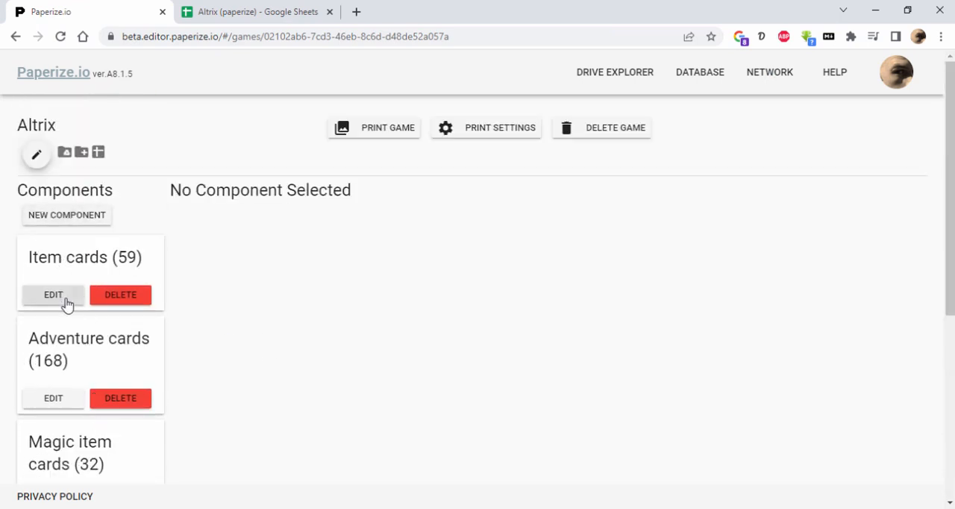
pyautogui.moveTo(176, 313)
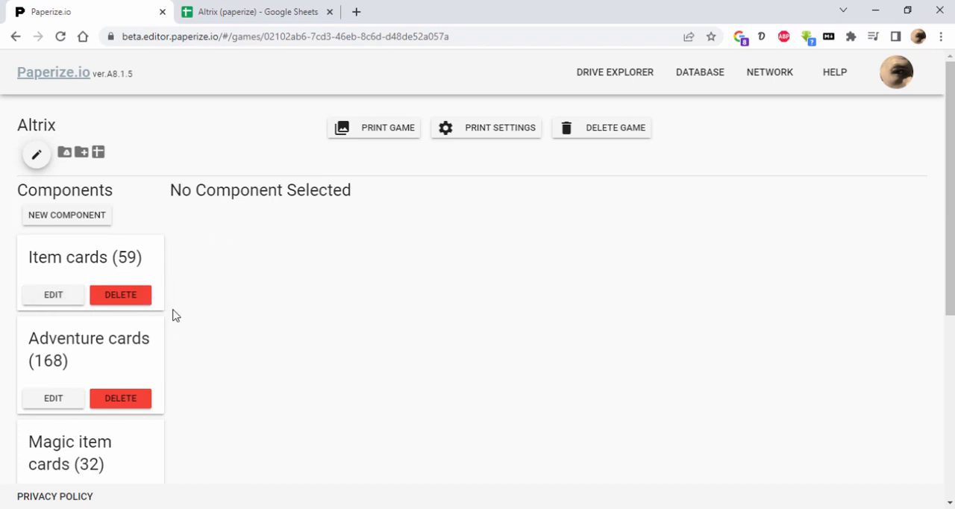
pyautogui.scroll(-3)
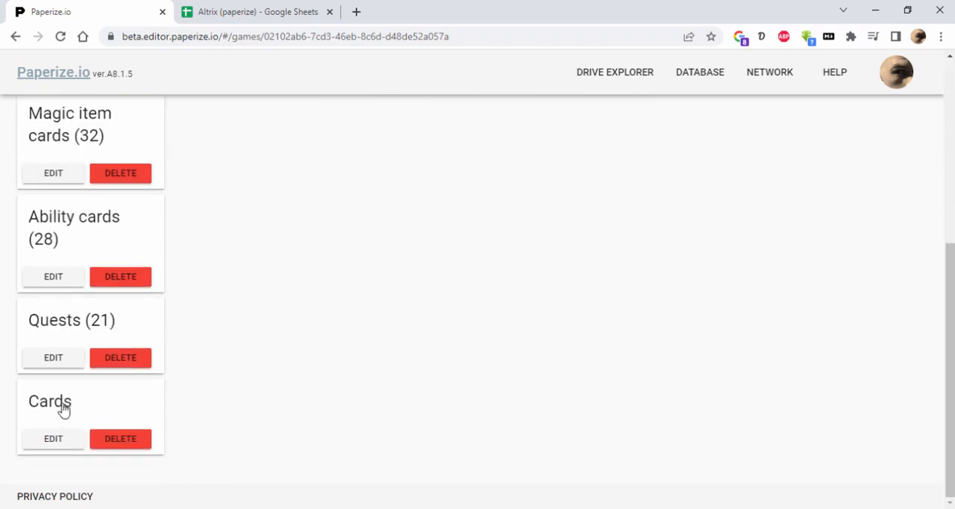
pyautogui.click(54, 439)
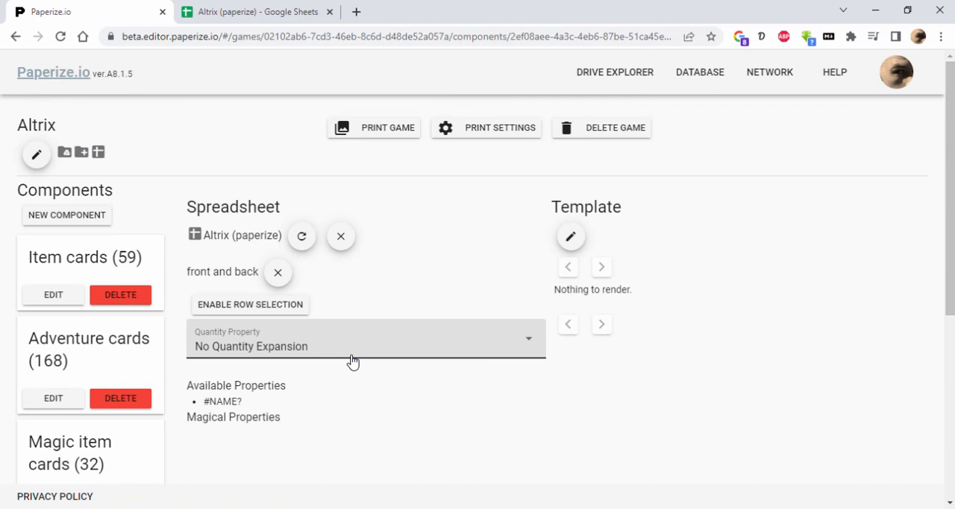
# Open the card template, reload spreadsheet data so previews render, then close the editor
pyautogui.click(570, 236)
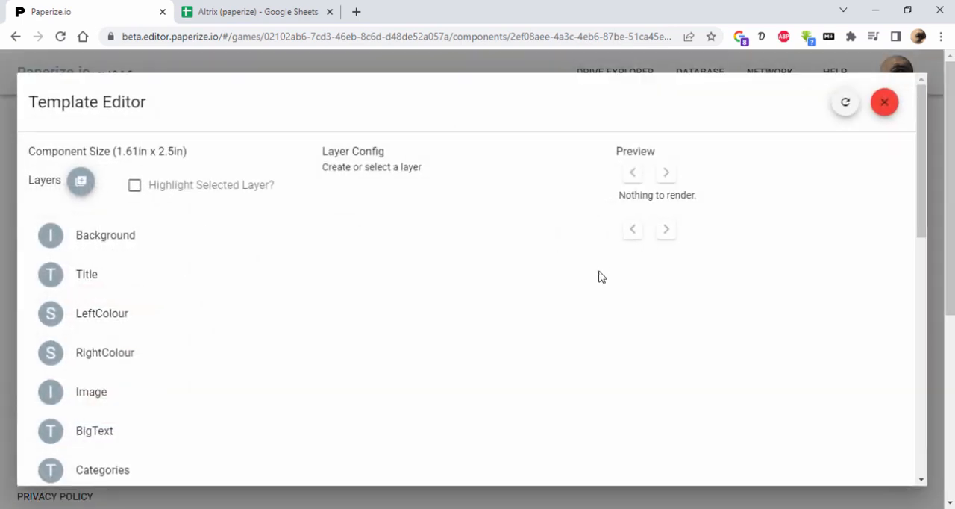
pyautogui.moveTo(511, 353)
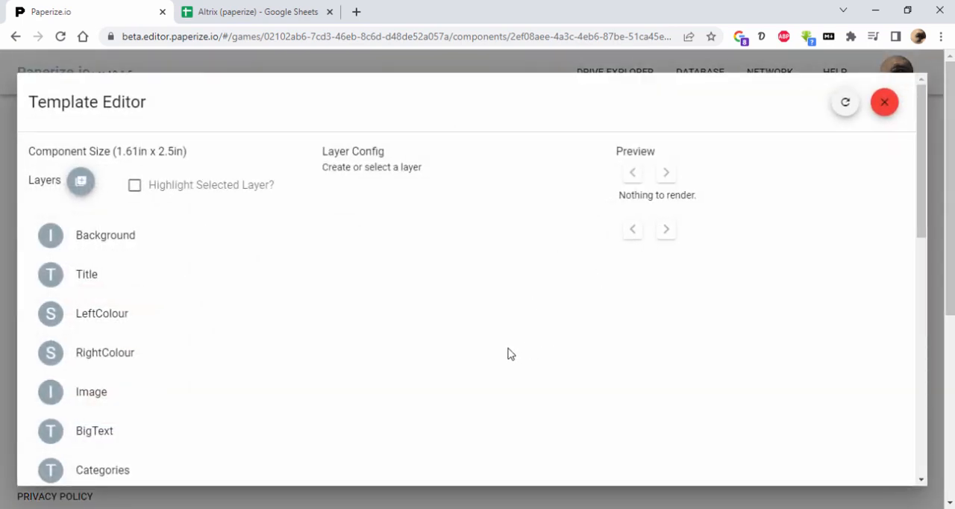
pyautogui.moveTo(306, 385)
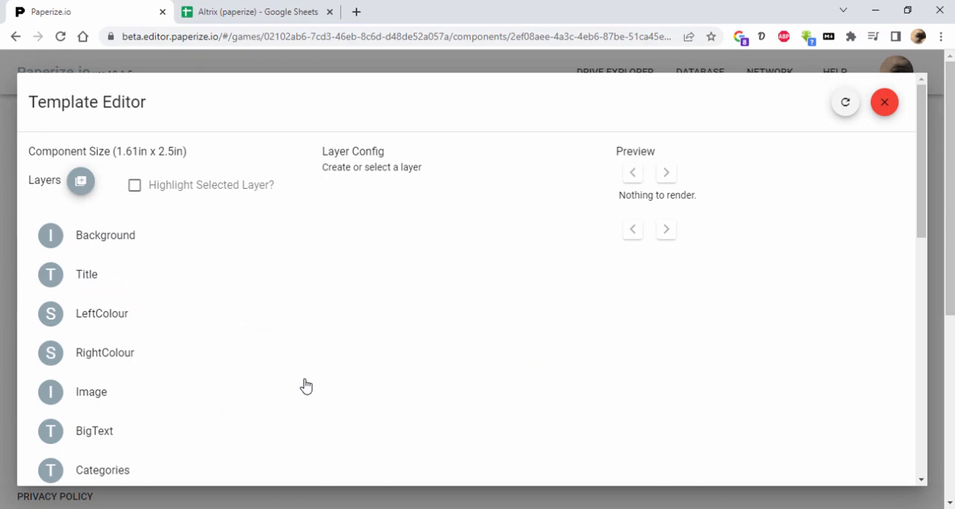
pyautogui.moveTo(845, 101)
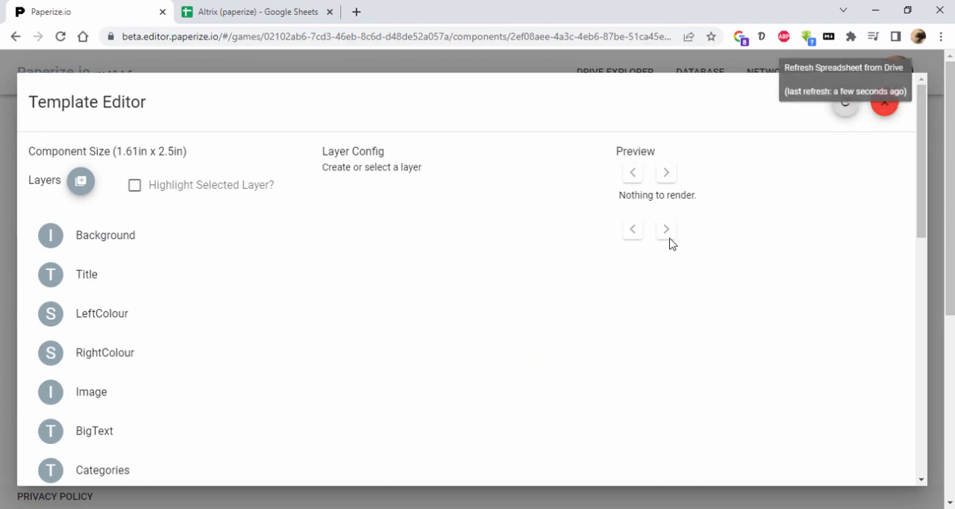
pyautogui.click(844, 102)
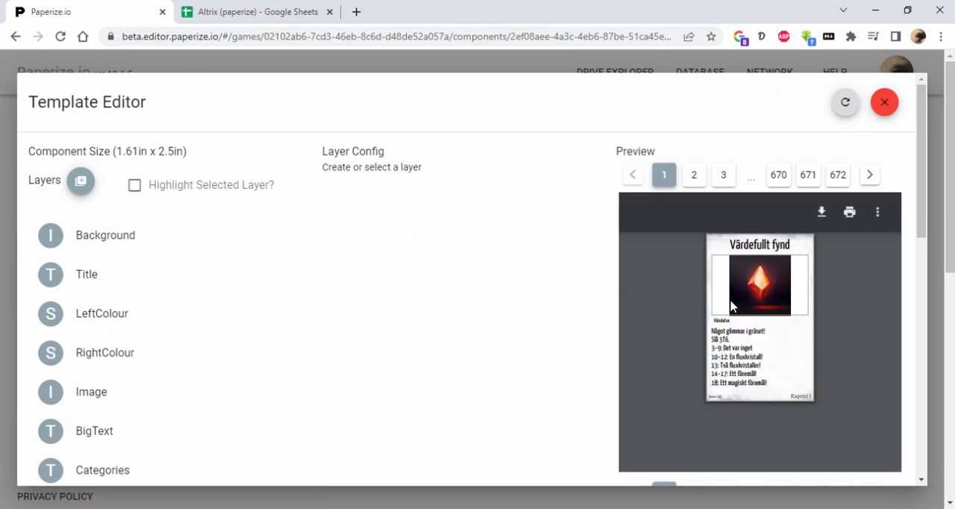
pyautogui.moveTo(746, 248)
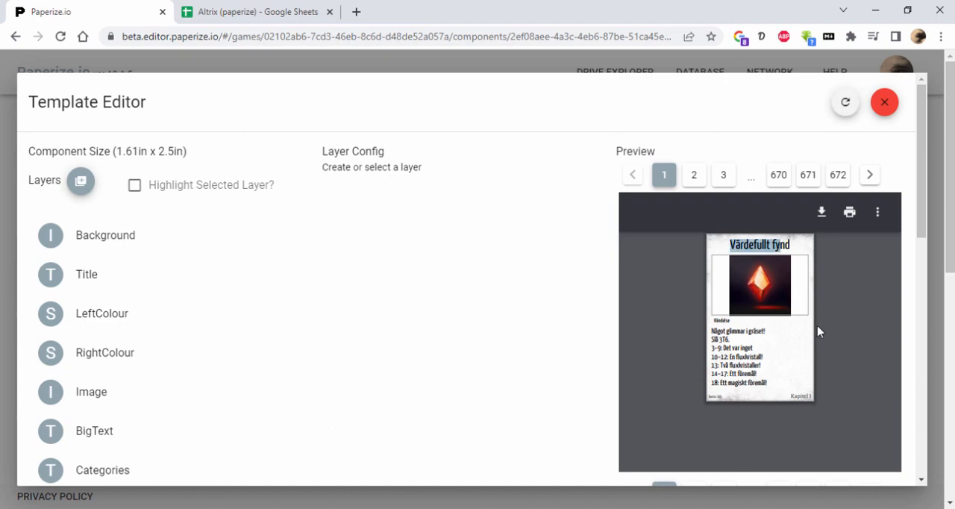
pyautogui.moveTo(722, 351)
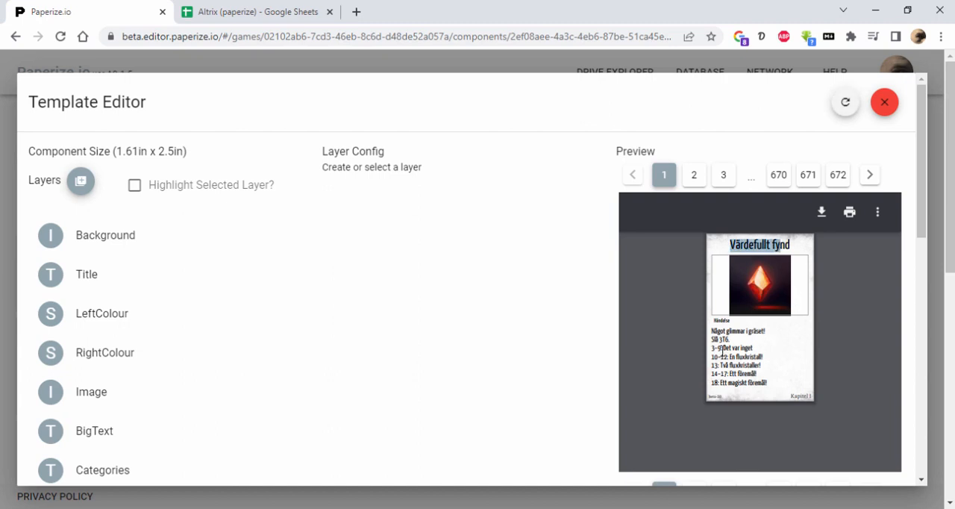
pyautogui.moveTo(883, 101)
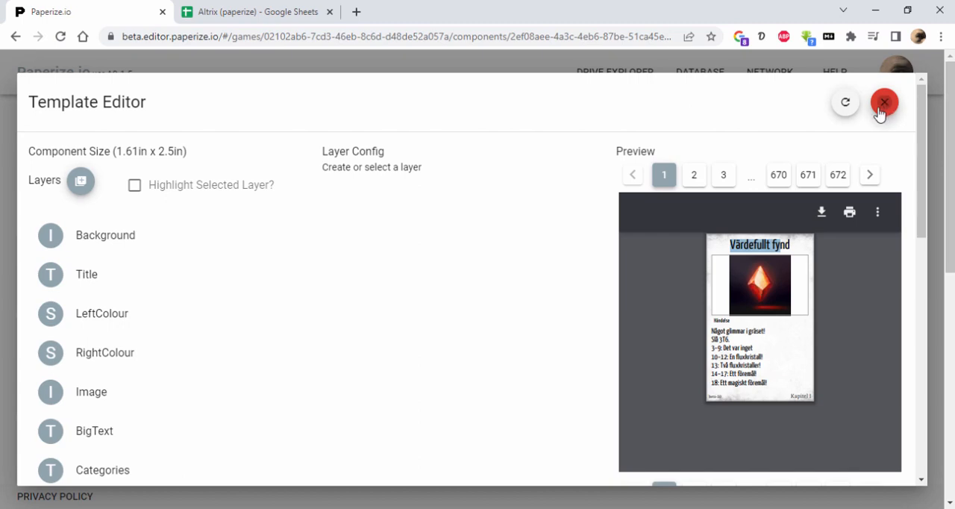
pyautogui.click(883, 101)
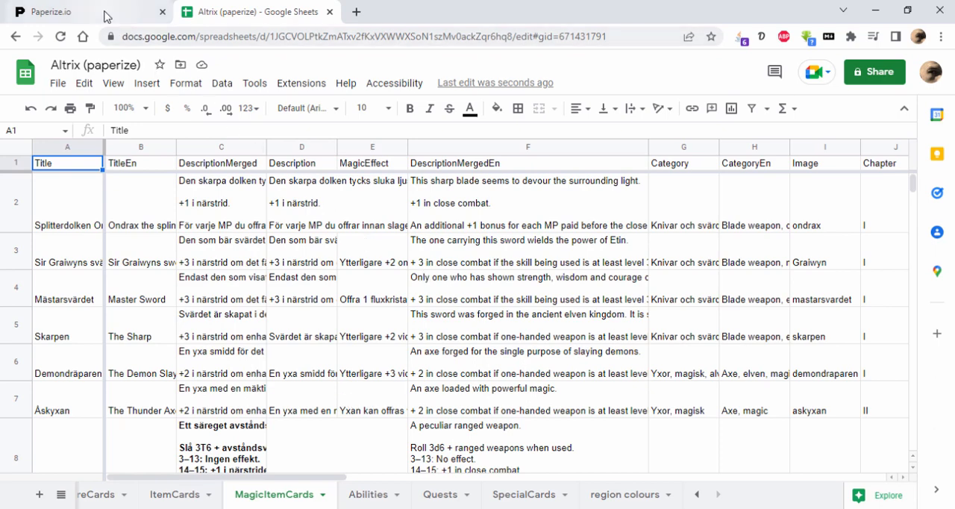
# Return to the Game Manager, open the Merges game and bring up its linked Google Sheet
pyautogui.click(75, 12)
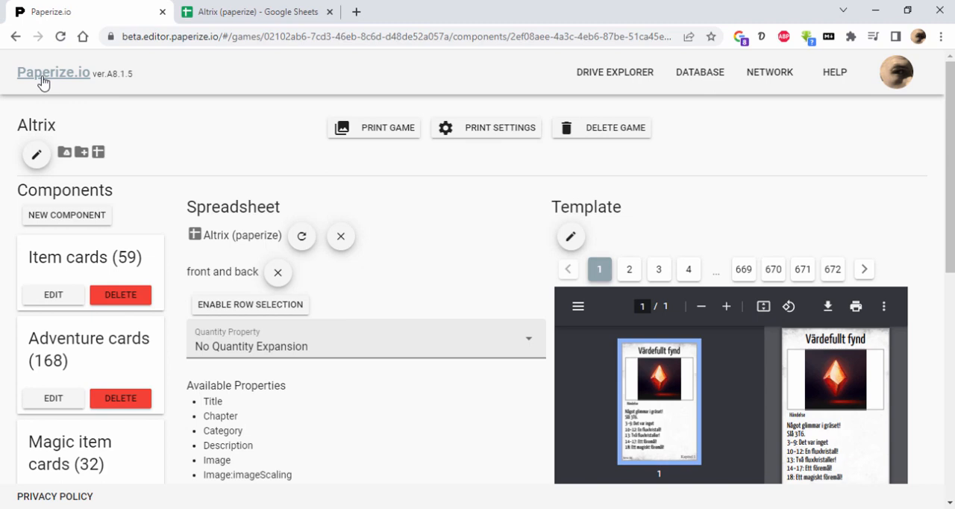
pyautogui.click(53, 73)
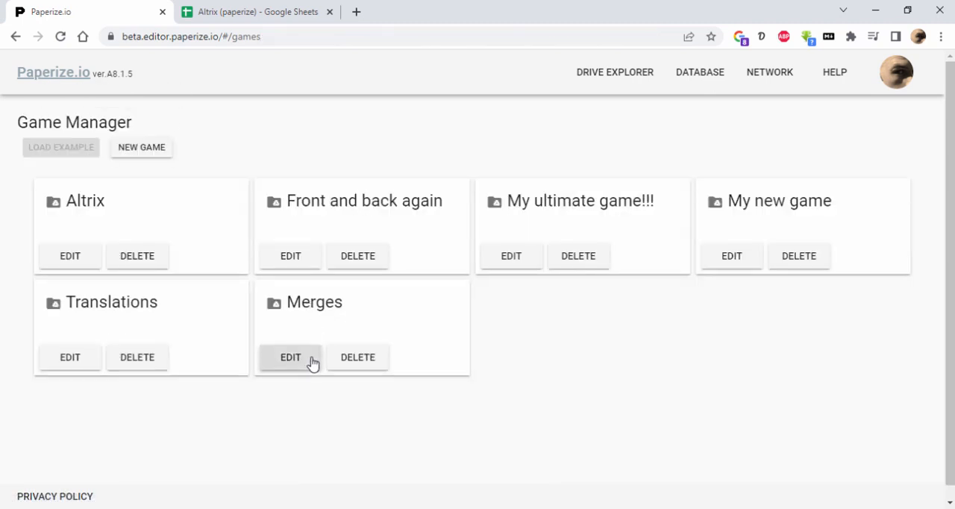
pyautogui.click(290, 356)
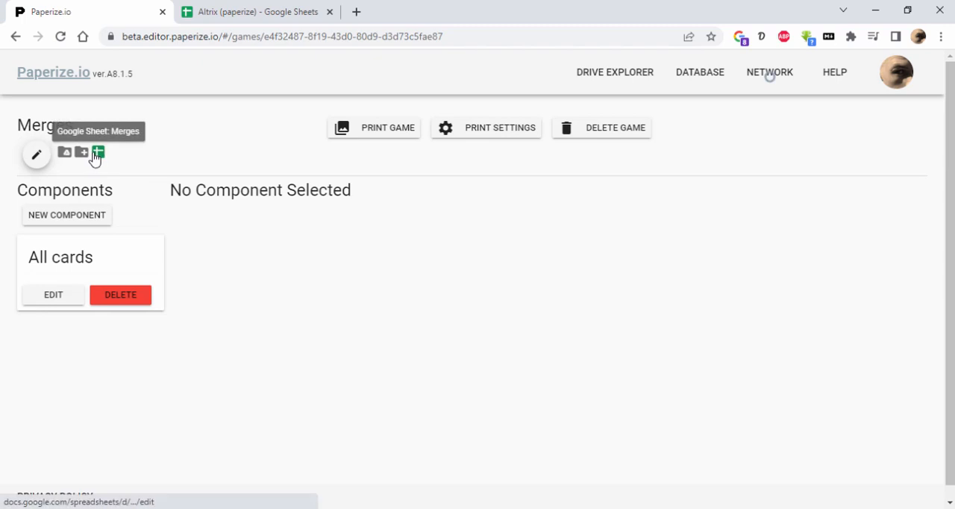
pyautogui.click(99, 153)
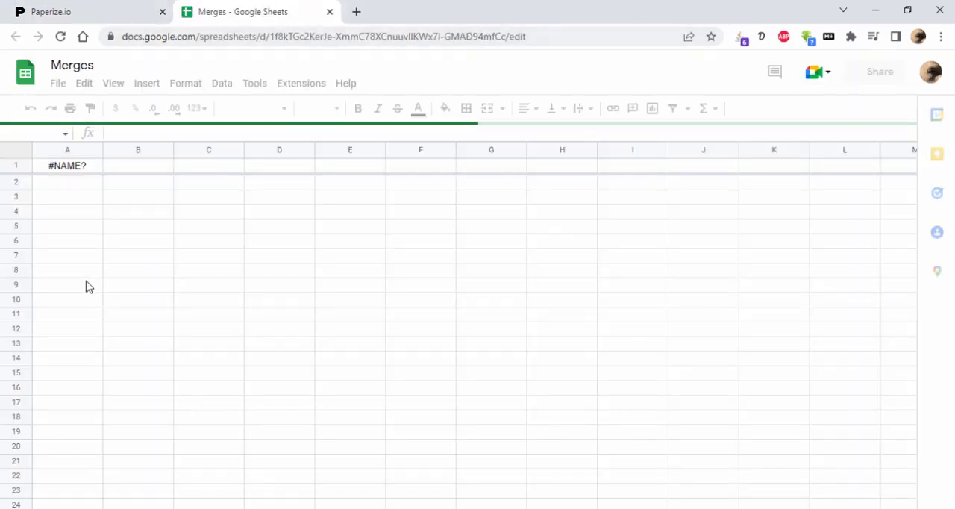
# Inspect the All cards merge formula and glance over the items, spells and magic items sheets
pyautogui.click(67, 164)
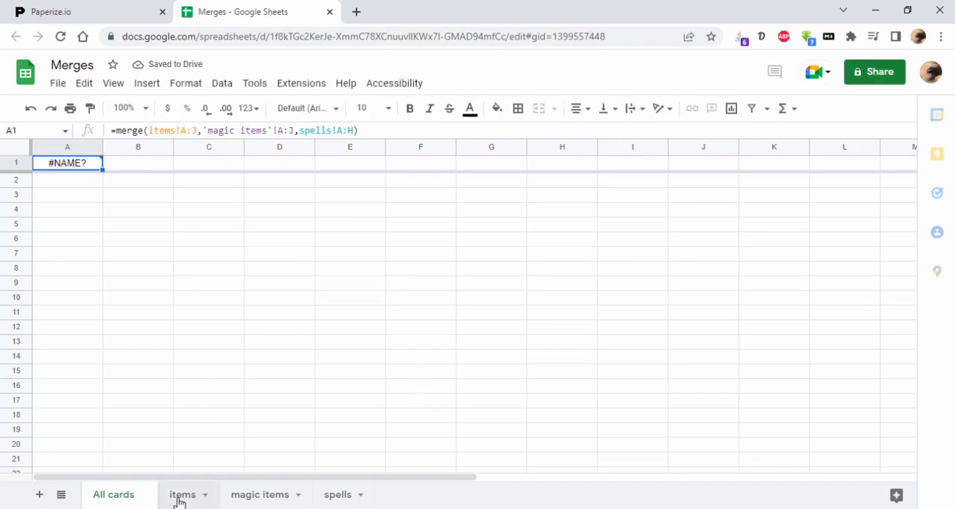
pyautogui.click(182, 494)
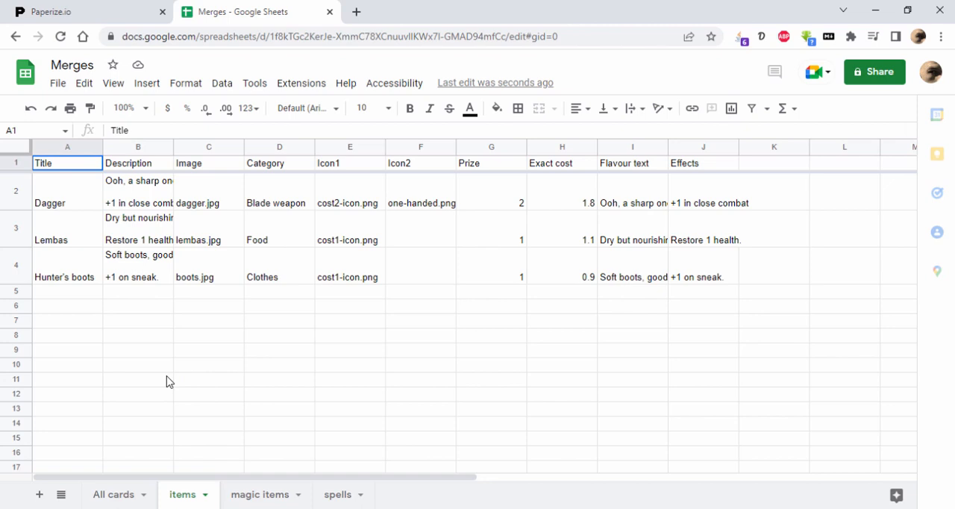
pyautogui.click(260, 494)
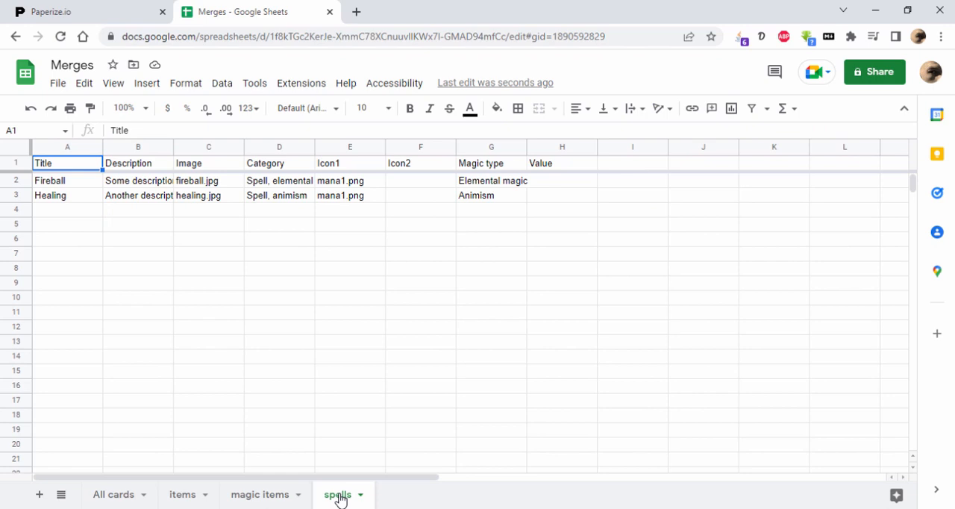
pyautogui.moveTo(504, 203)
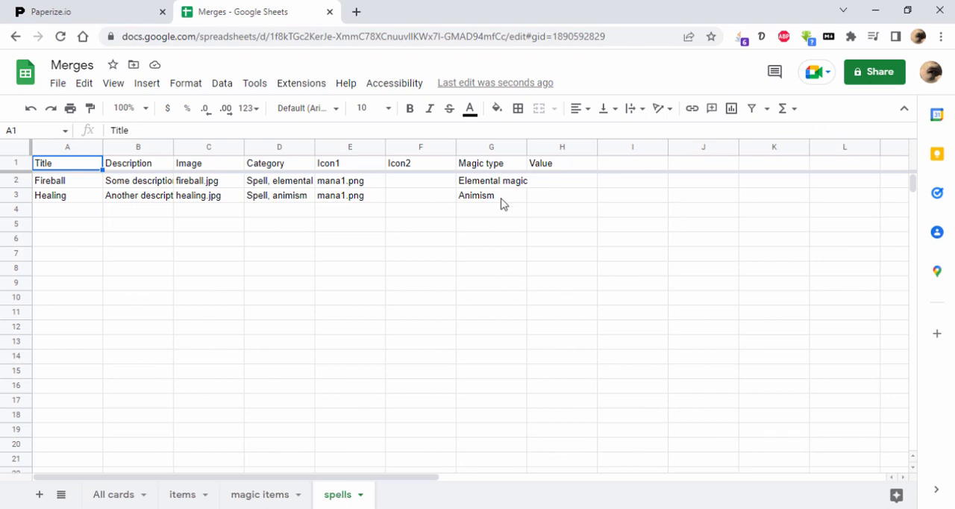
pyautogui.click(561, 209)
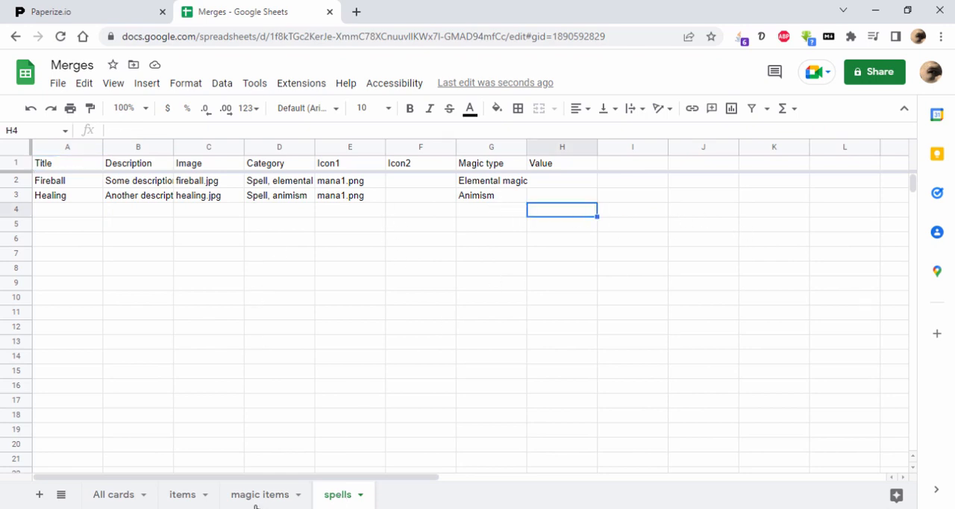
pyautogui.click(259, 494)
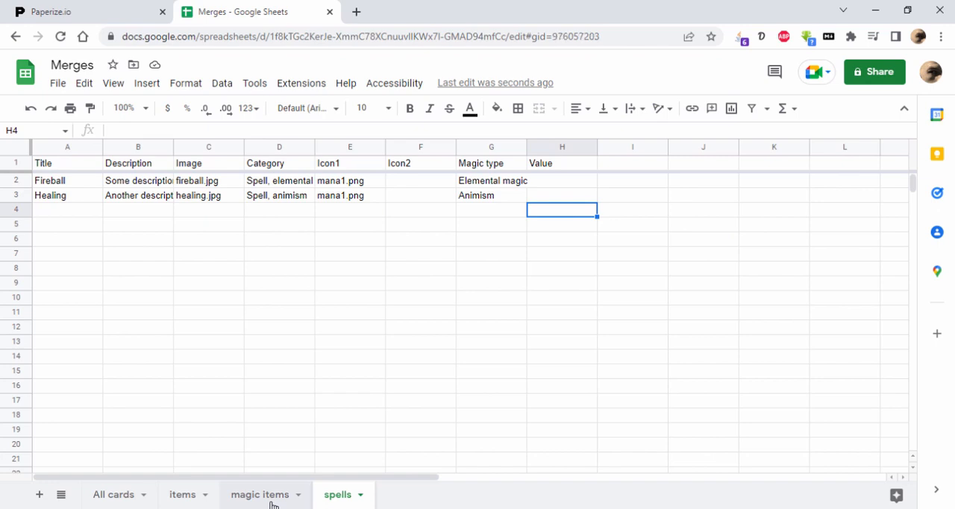
# Check the items Exact cost and spells Magic type columns, then return to All cards
pyautogui.click(182, 494)
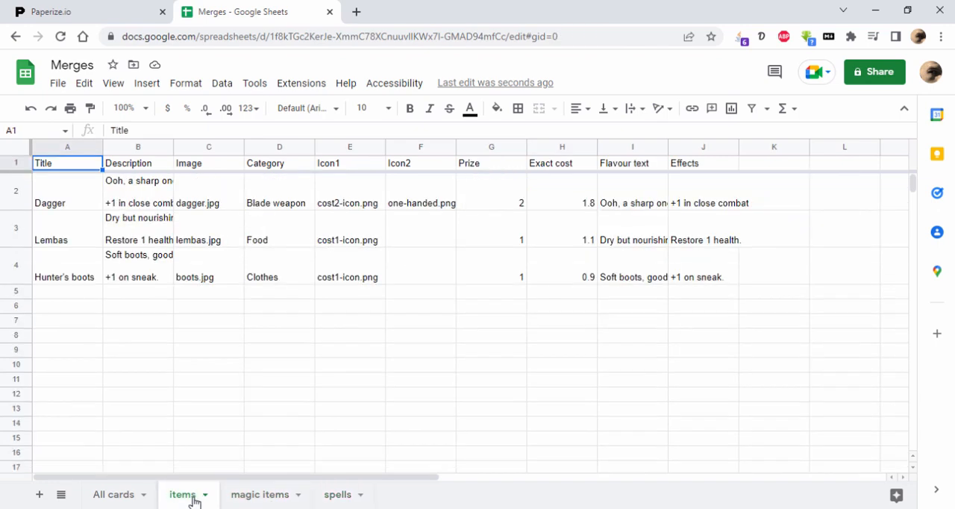
pyautogui.click(491, 191)
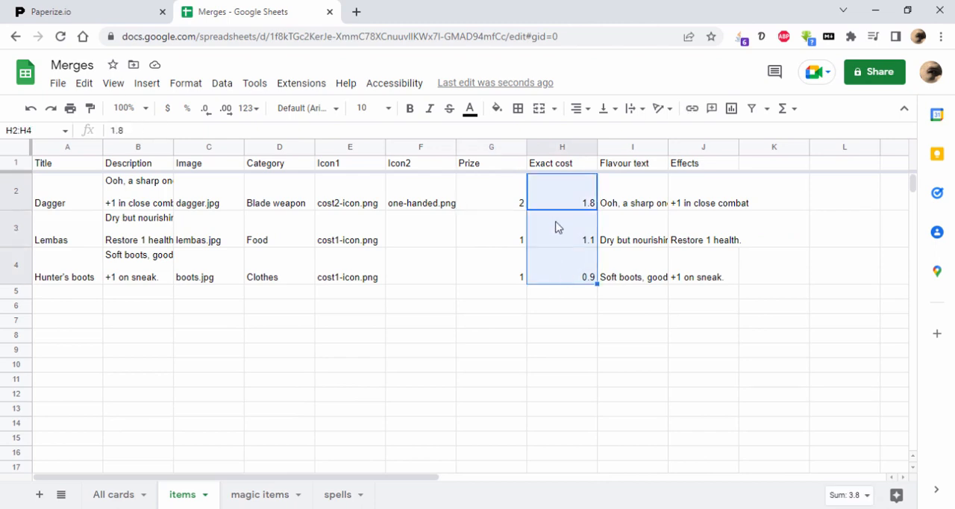
pyautogui.moveTo(576, 221)
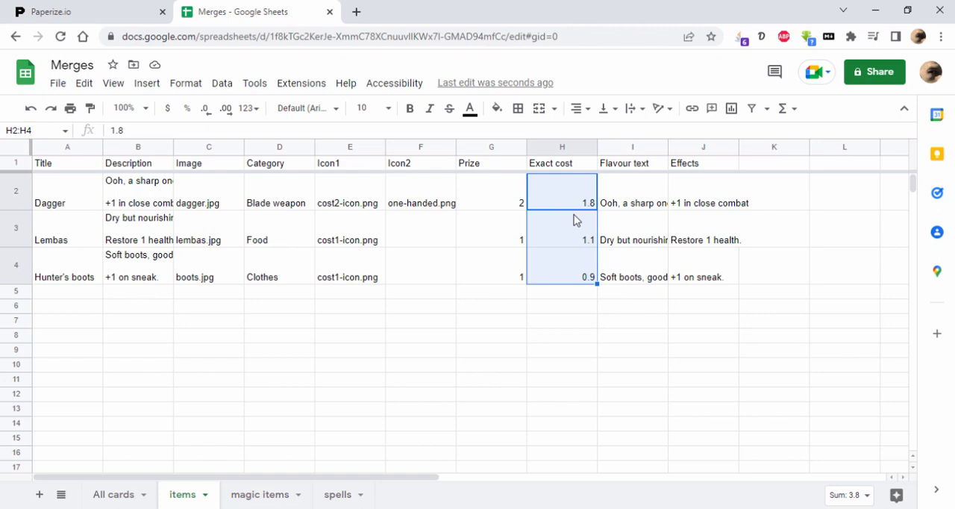
pyautogui.click(337, 494)
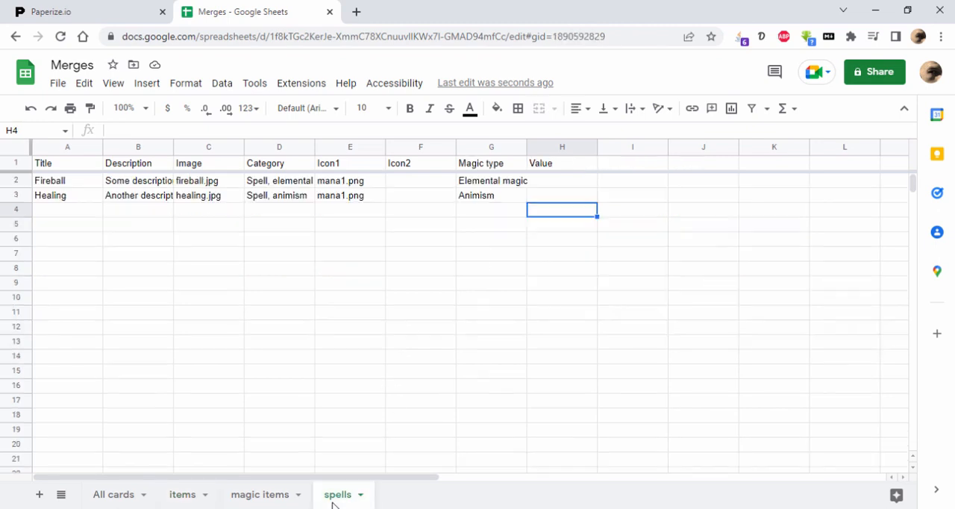
pyautogui.moveTo(515, 238)
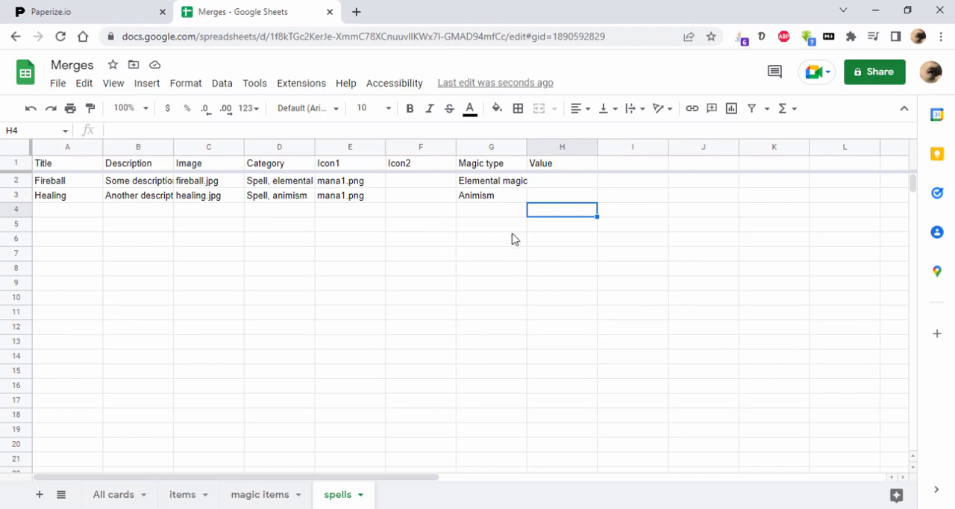
pyautogui.moveTo(505, 164)
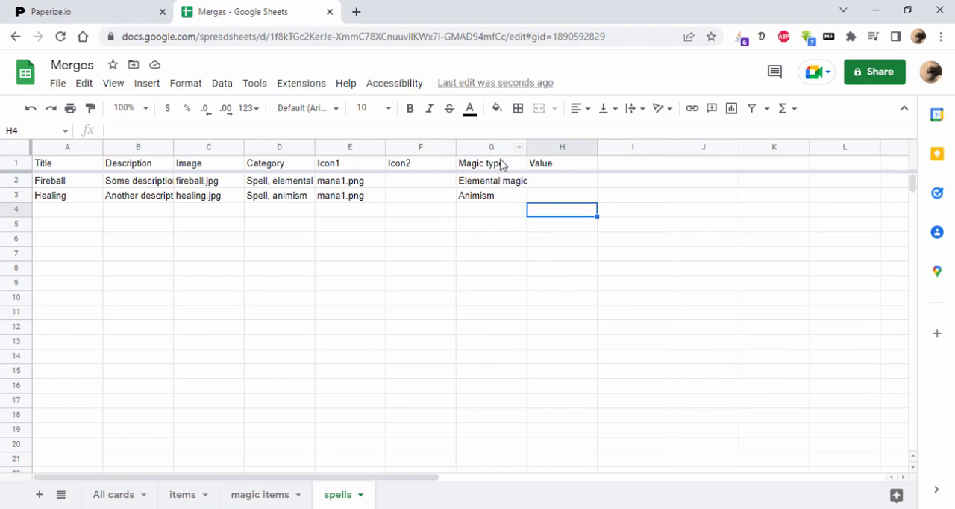
pyautogui.click(490, 146)
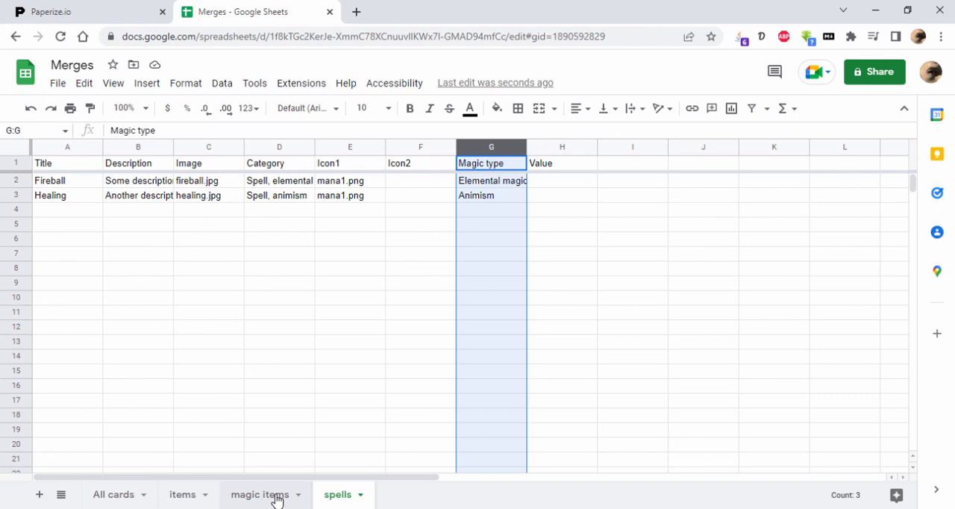
pyautogui.moveTo(133, 499)
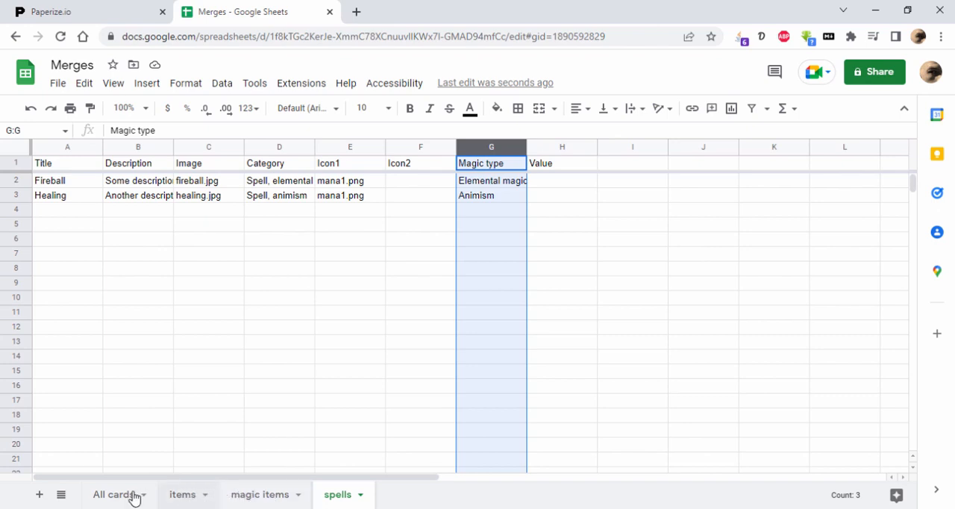
pyautogui.click(114, 494)
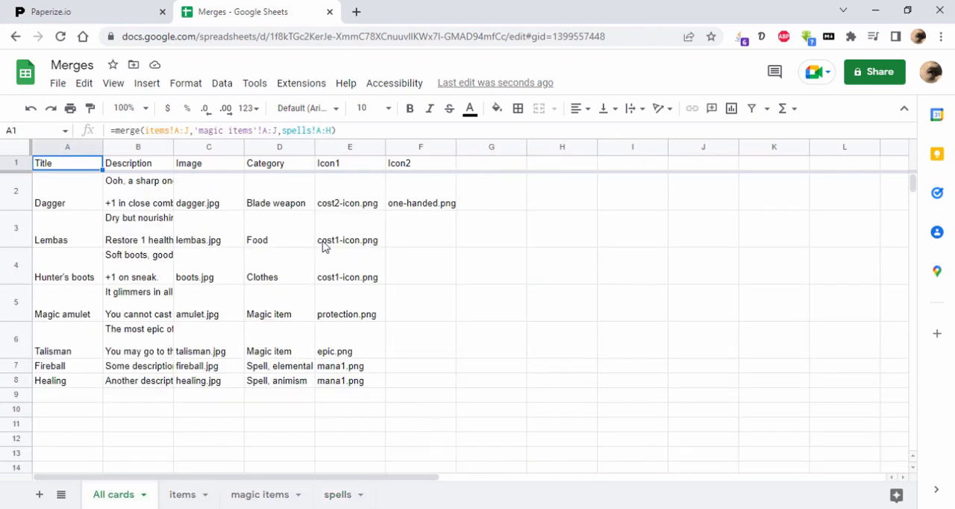
pyautogui.moveTo(393, 263)
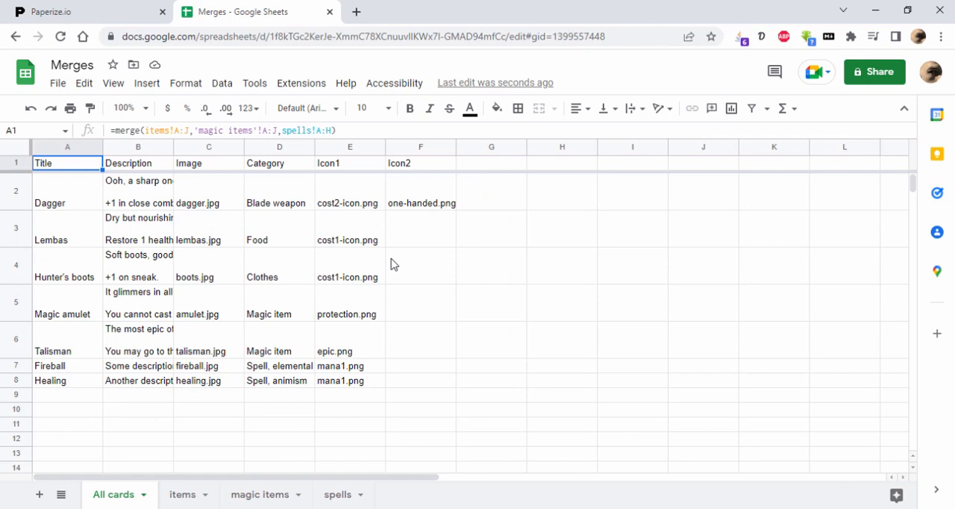
pyautogui.moveTo(111, 503)
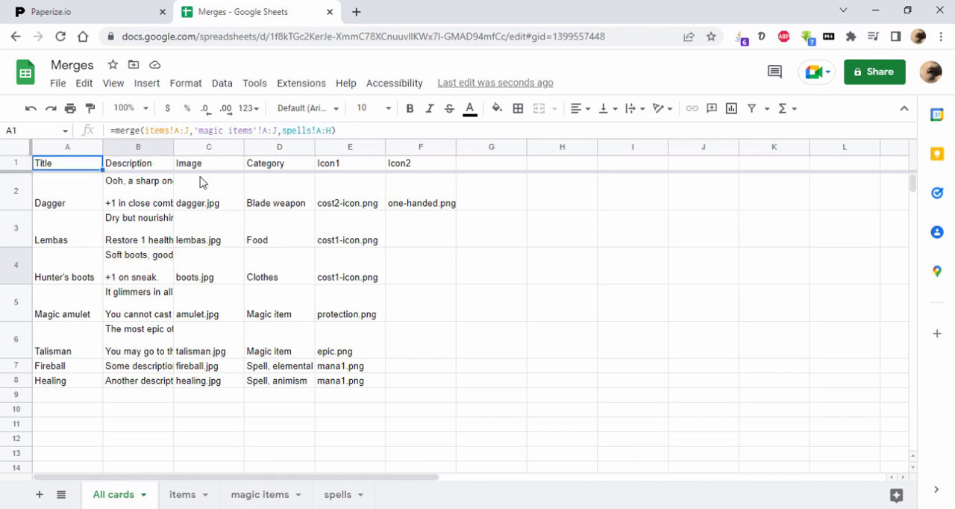
# Rebuild All cards!A1 as =merge(...) over items, magic items and spells!A:H and view the result
pyautogui.doubleClick(67, 163)
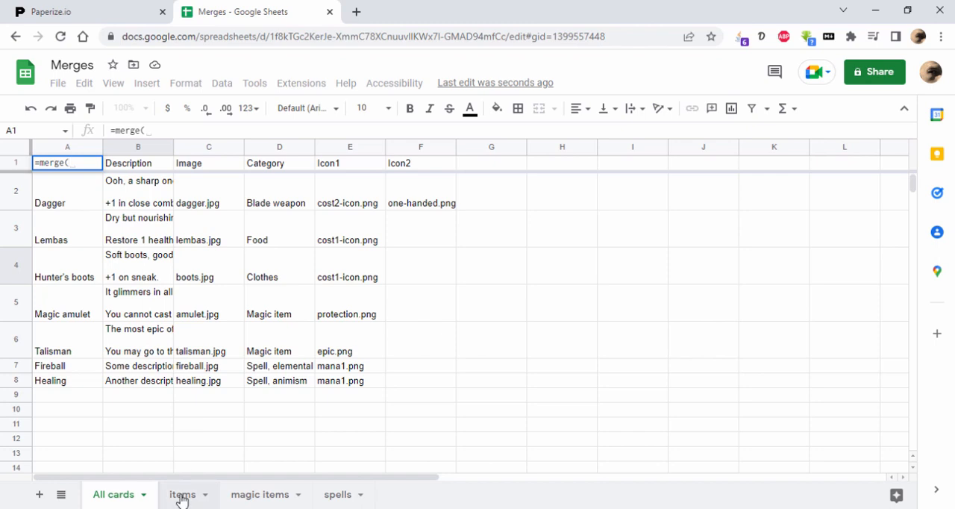
pyautogui.click(182, 494)
pyautogui.write('items!A:J')
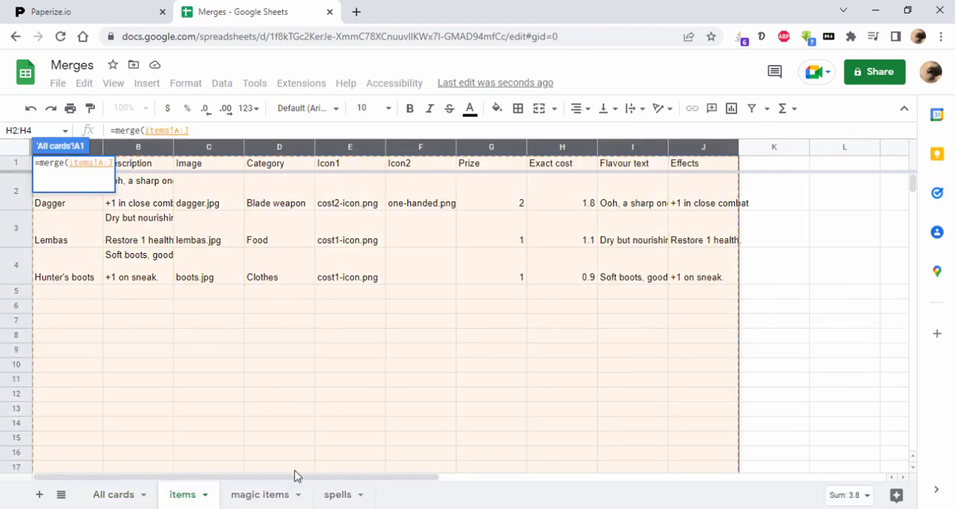
pyautogui.click(260, 494)
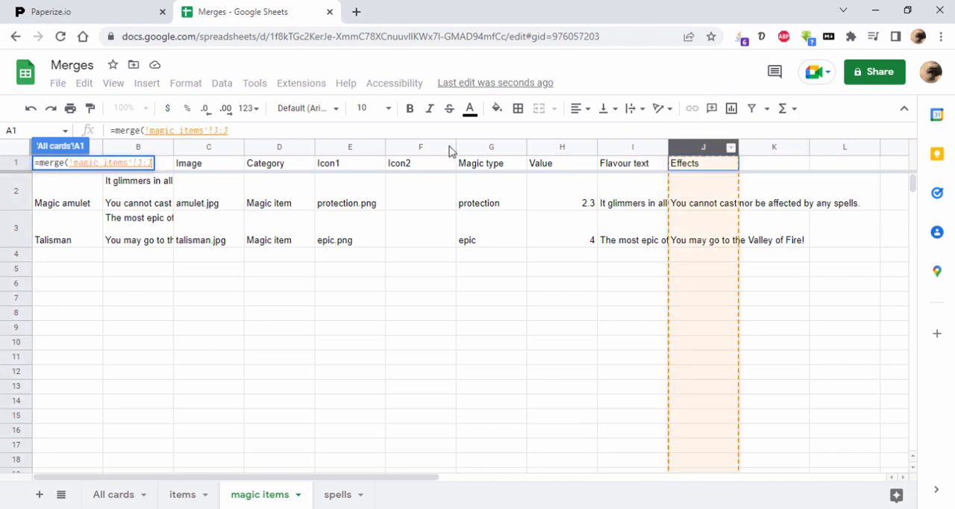
pyautogui.click(338, 494)
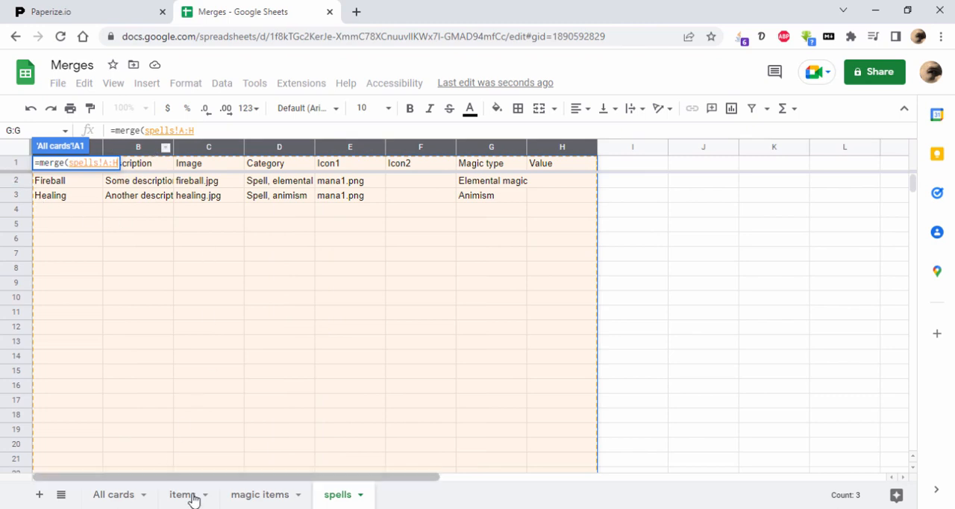
pyautogui.click(183, 494)
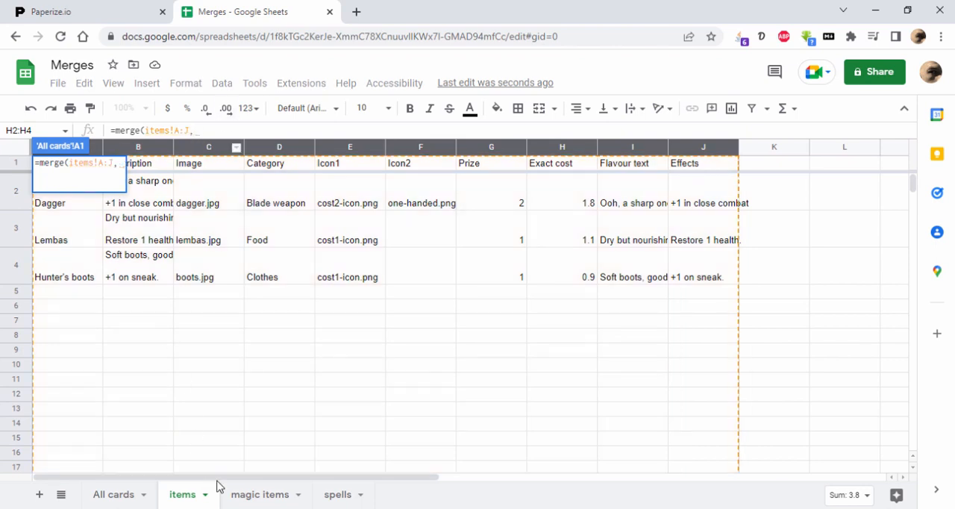
pyautogui.click(260, 494)
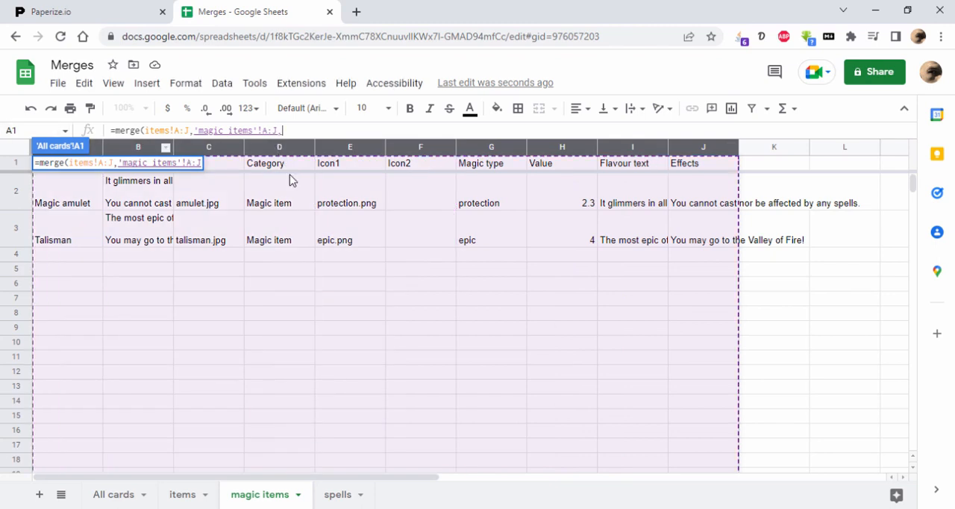
pyautogui.click(338, 494)
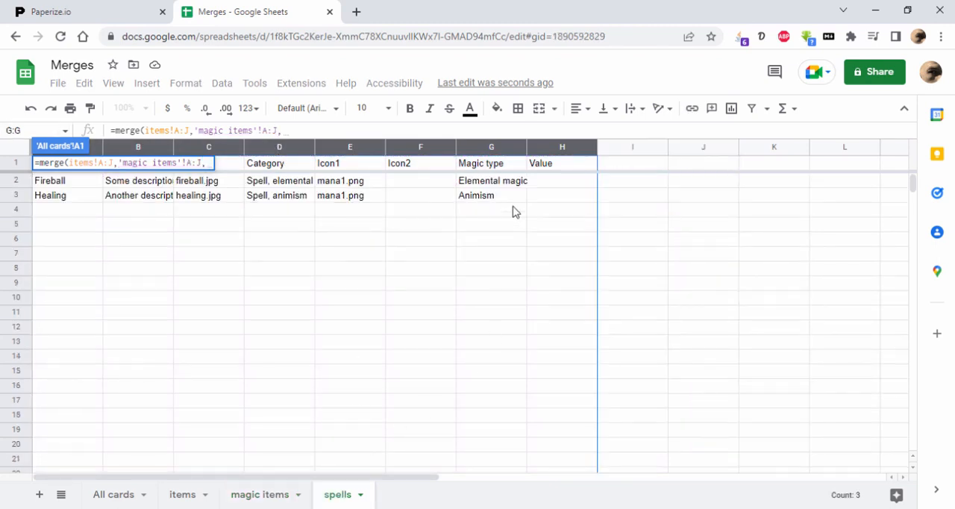
pyautogui.write('spells!A:H)')
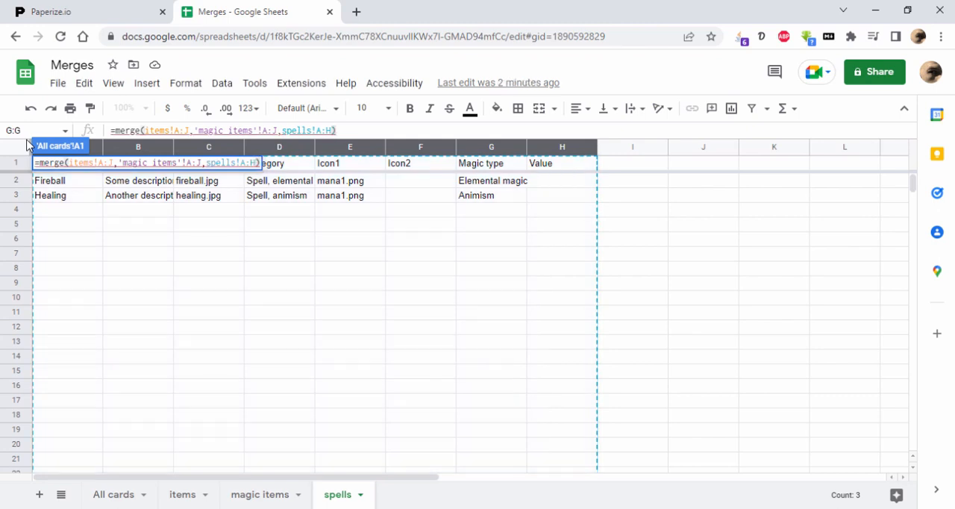
pyautogui.click(114, 493)
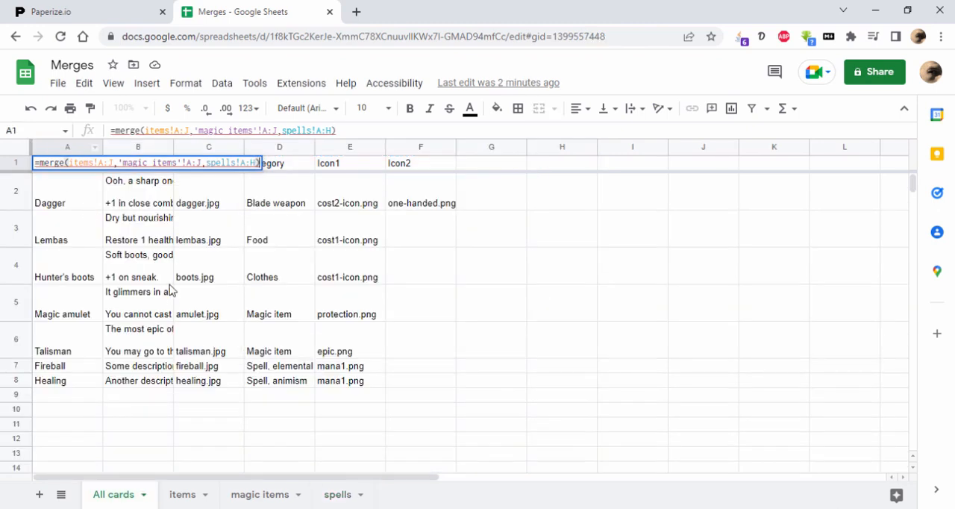
# Compare the first merged row and Description header on All cards with the items header row
pyautogui.click(67, 191)
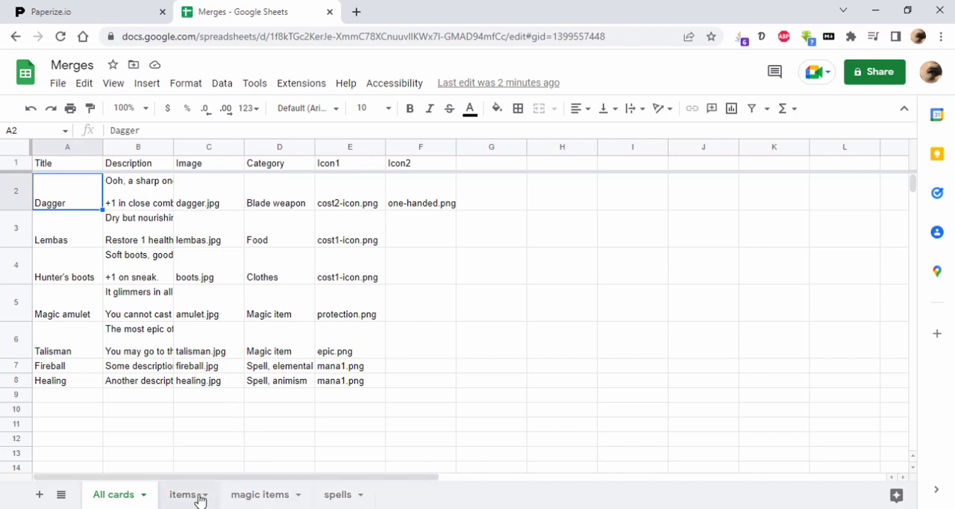
pyautogui.click(182, 494)
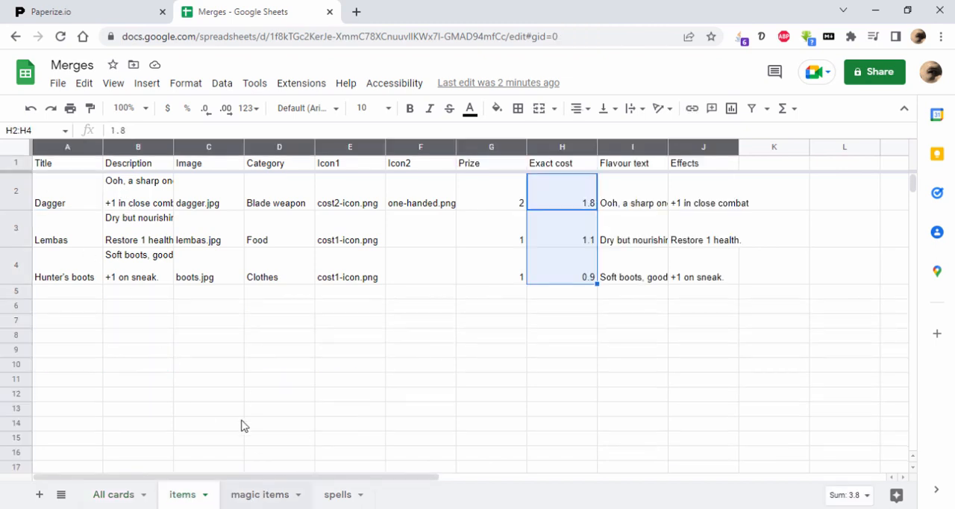
pyautogui.click(44, 162)
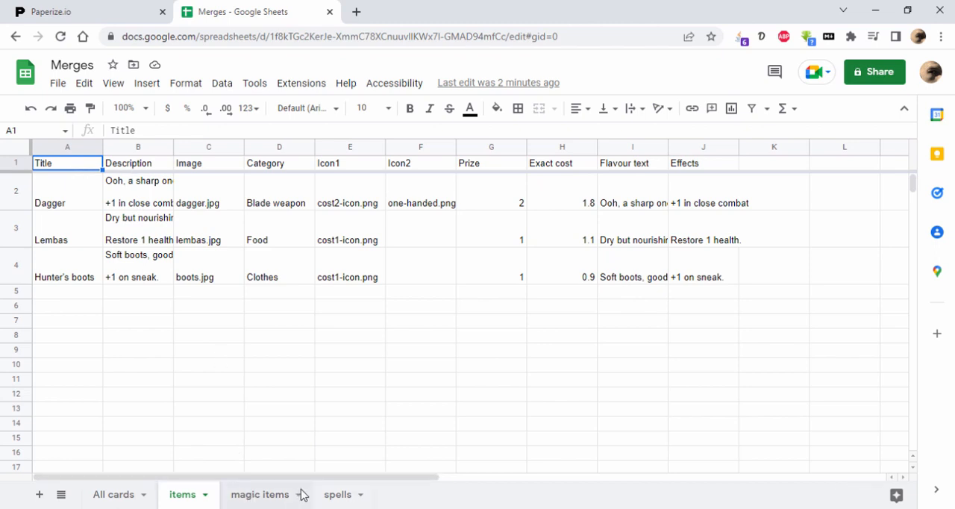
pyautogui.click(114, 494)
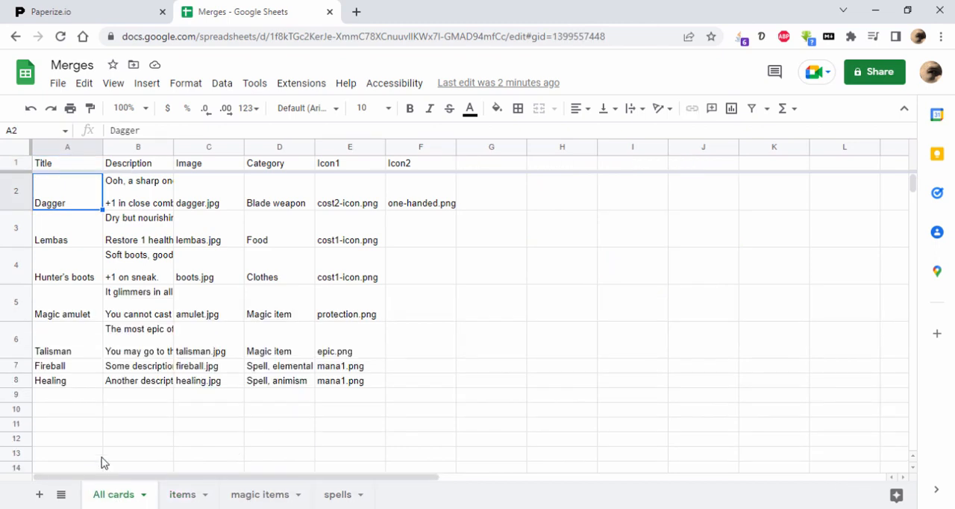
pyautogui.moveTo(116, 491)
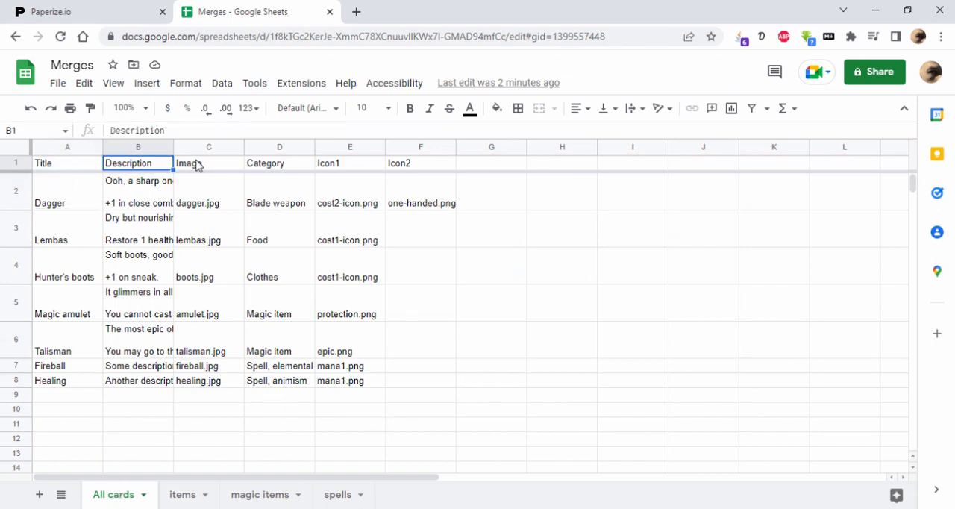
pyautogui.click(421, 163)
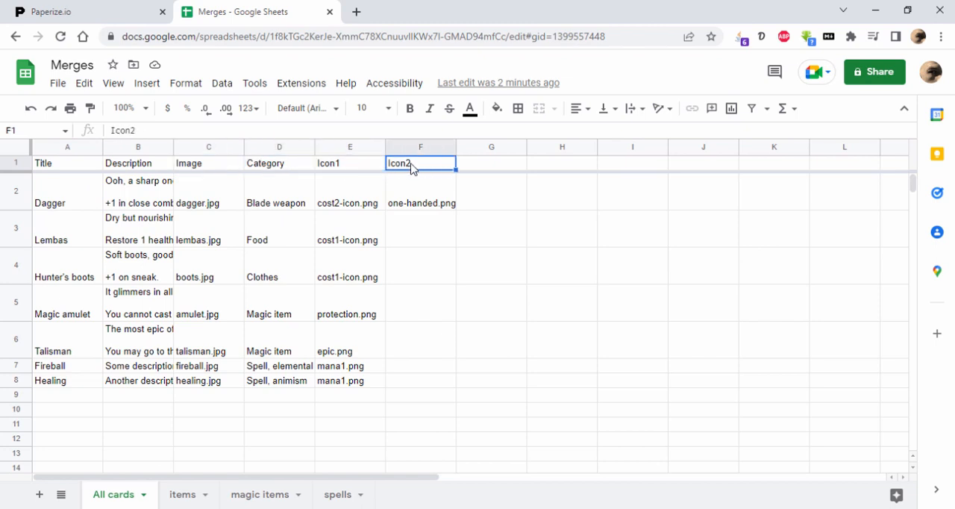
# Check the Icon2 and other headers across items, magic items and spells, ending on items
pyautogui.click(182, 494)
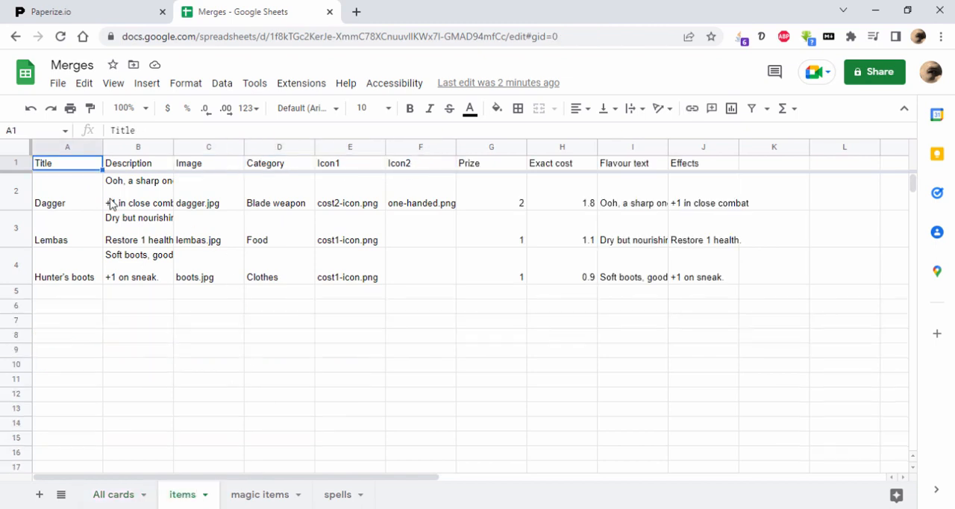
pyautogui.moveTo(382, 261)
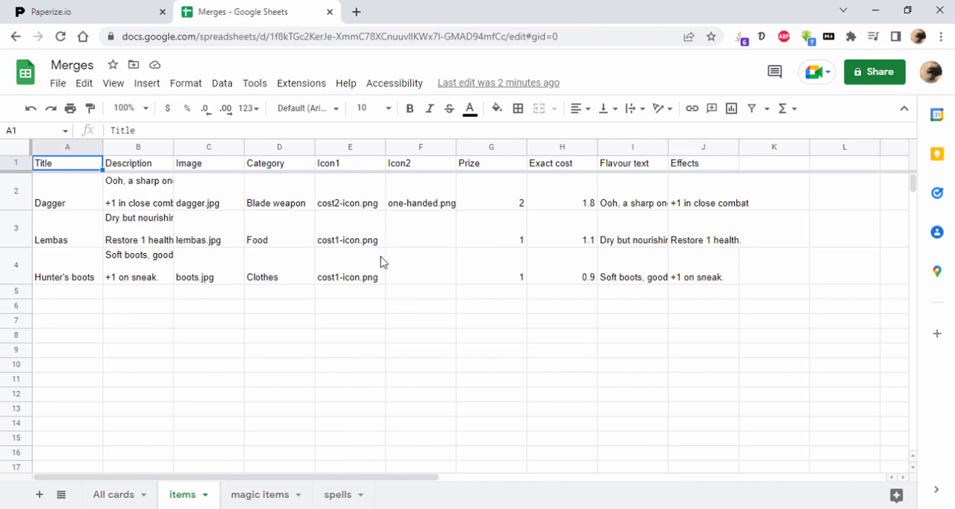
pyautogui.click(260, 494)
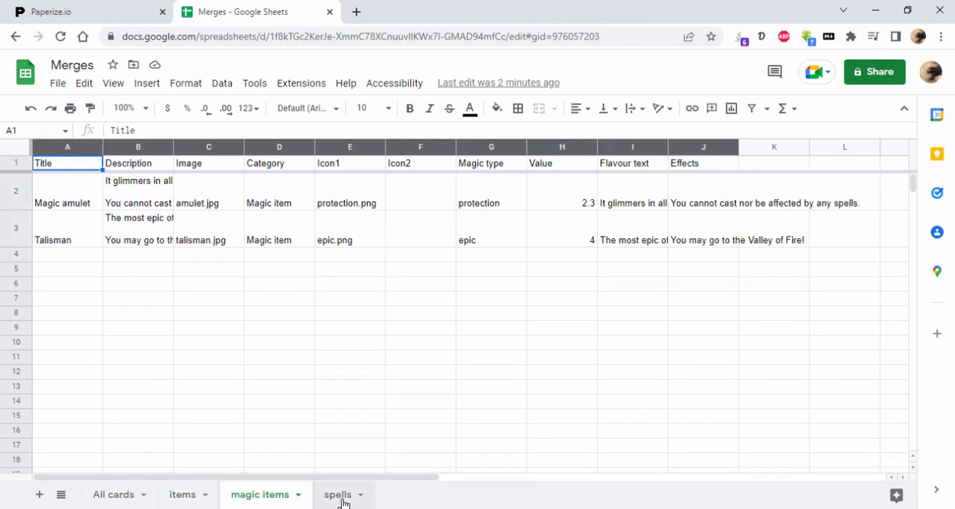
pyautogui.click(338, 494)
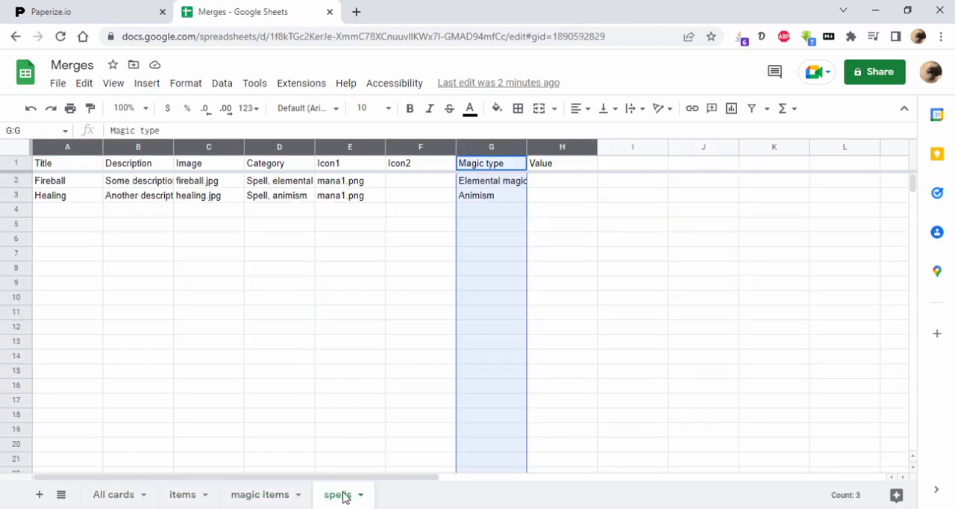
pyautogui.moveTo(156, 498)
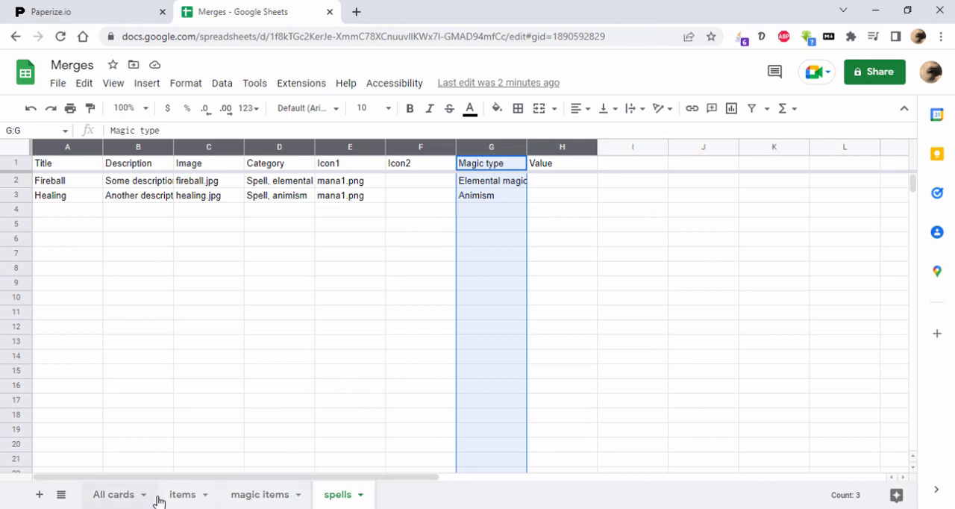
pyautogui.click(182, 494)
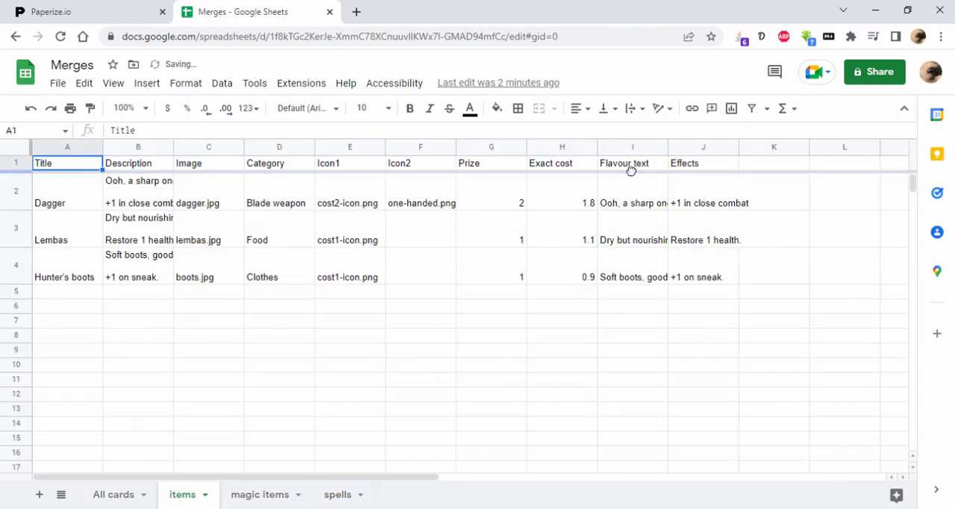
# Rename the spells Value header to 'Flavour text' and view the updated All cards merge
pyautogui.click(260, 494)
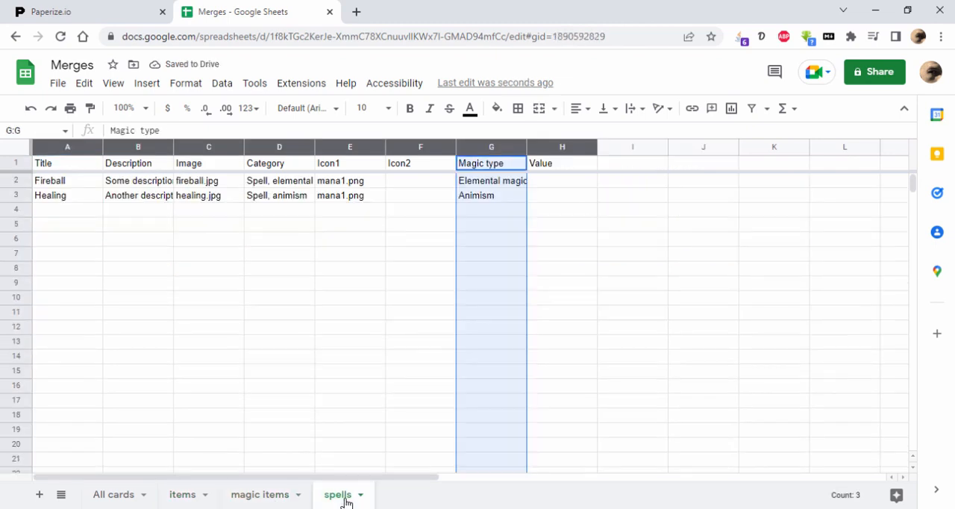
pyautogui.click(561, 162)
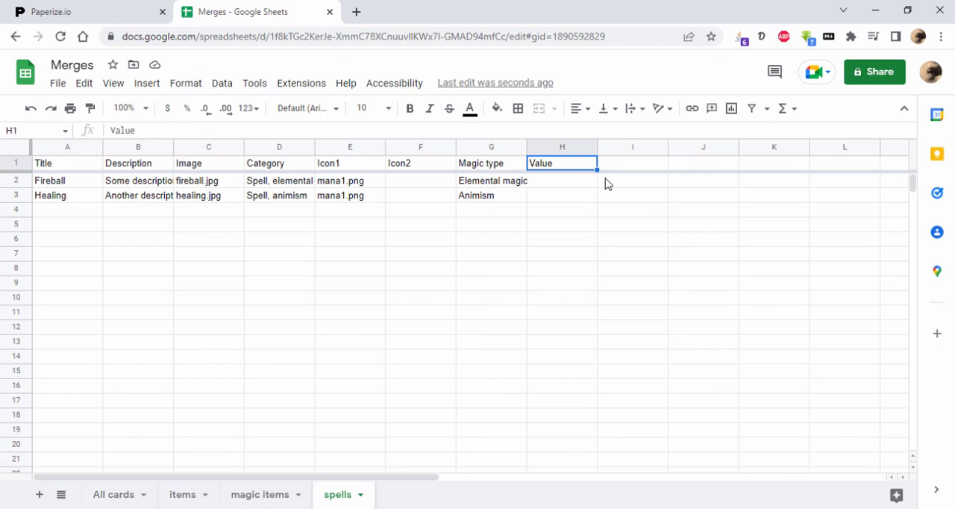
pyautogui.write('Flavour text')
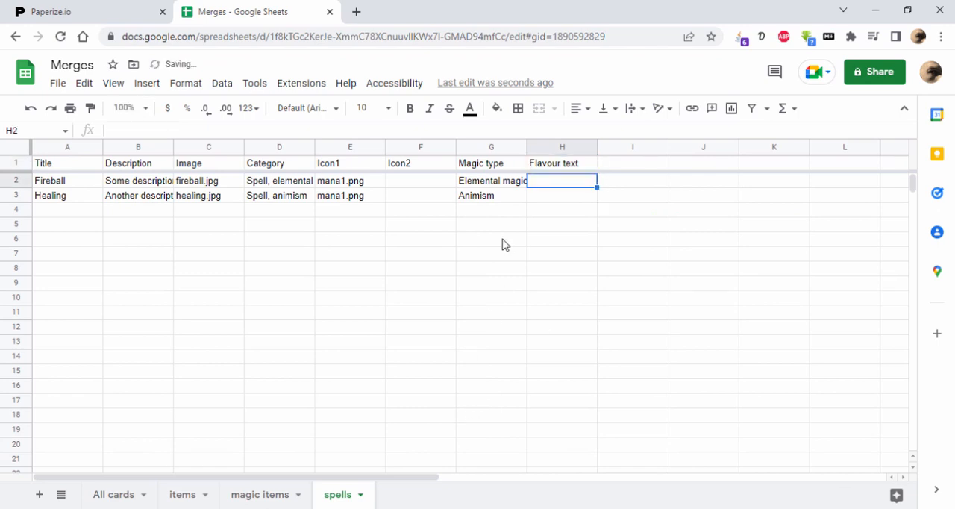
pyautogui.click(113, 494)
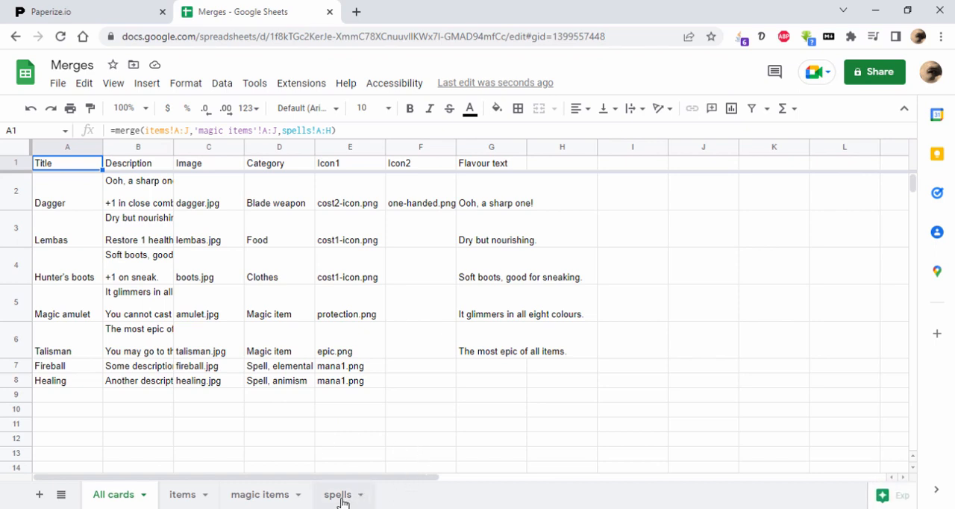
pyautogui.moveTo(328, 259)
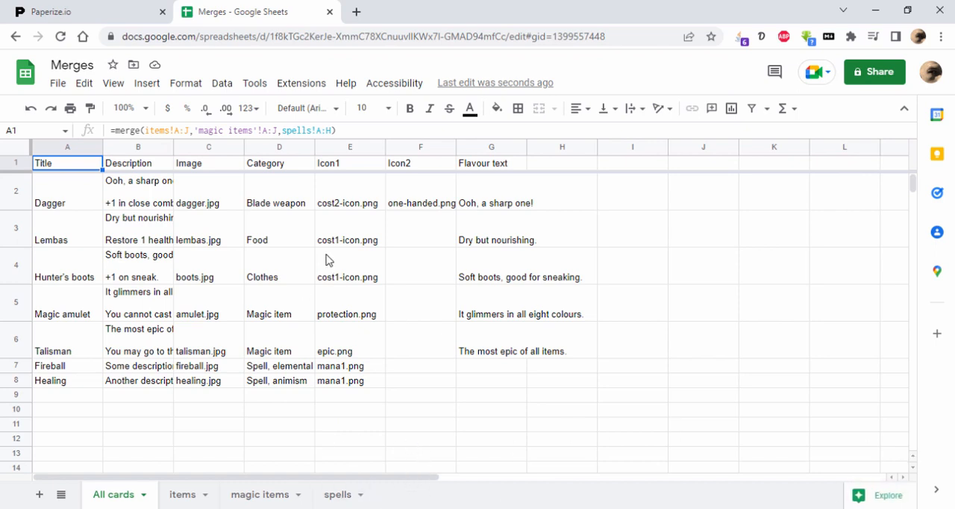
pyautogui.moveTo(301, 84)
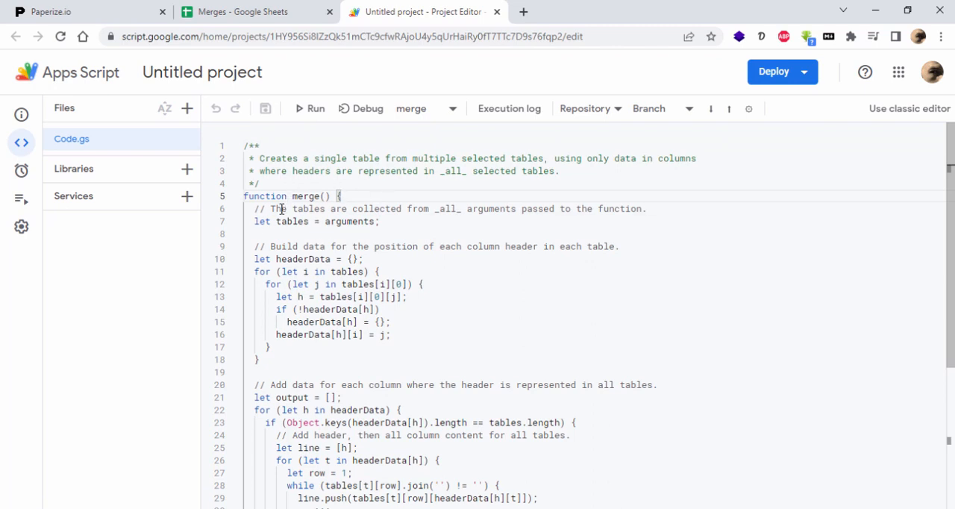
# Scroll through the merge function in Code.gs, then return to the Merges spreadsheet
pyautogui.scroll(-3)
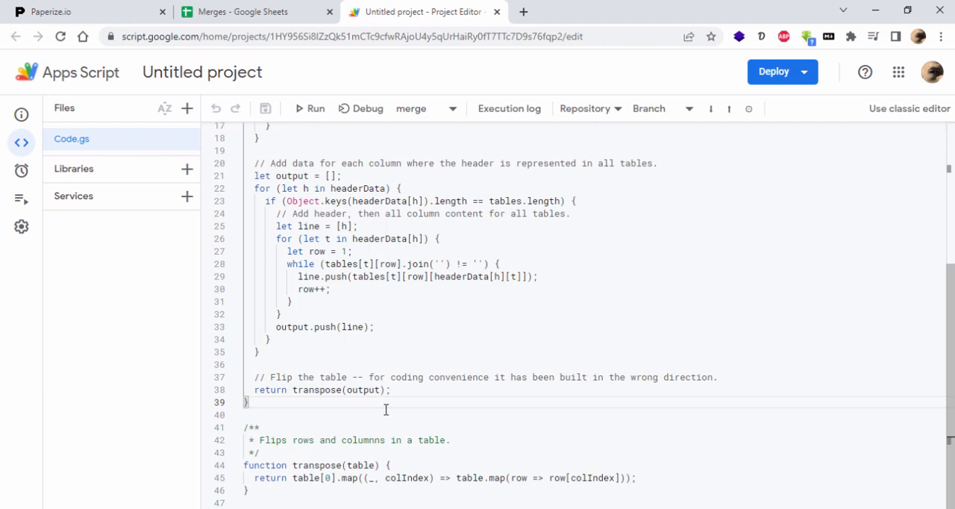
pyautogui.scroll(3)
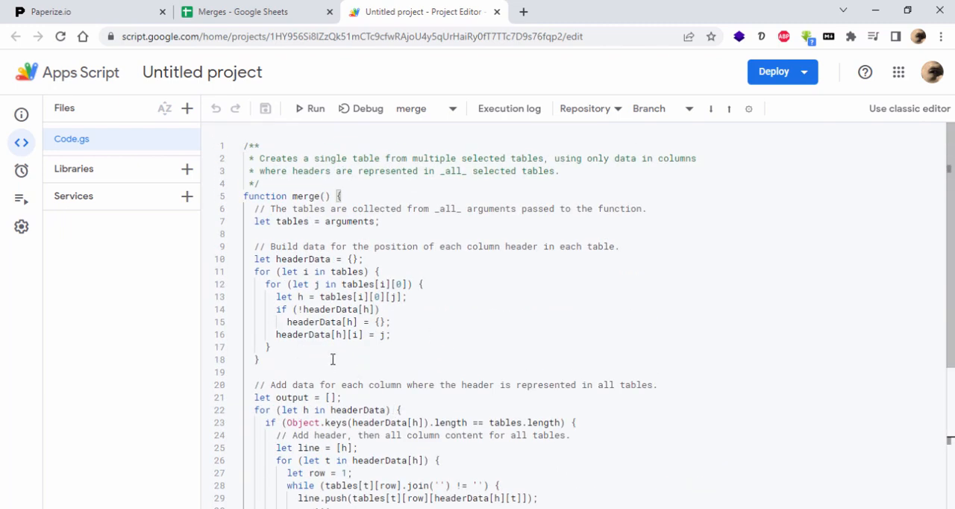
pyautogui.scroll(-3)
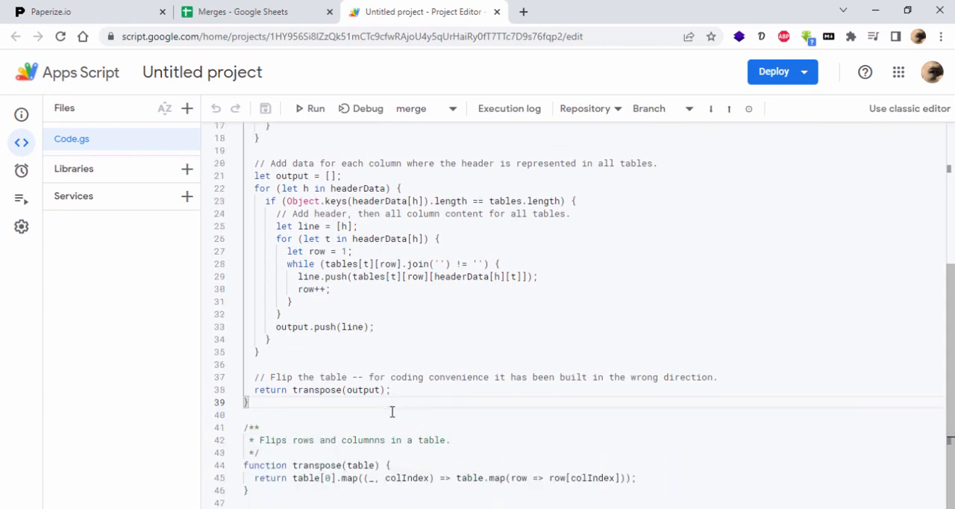
pyautogui.moveTo(382, 416)
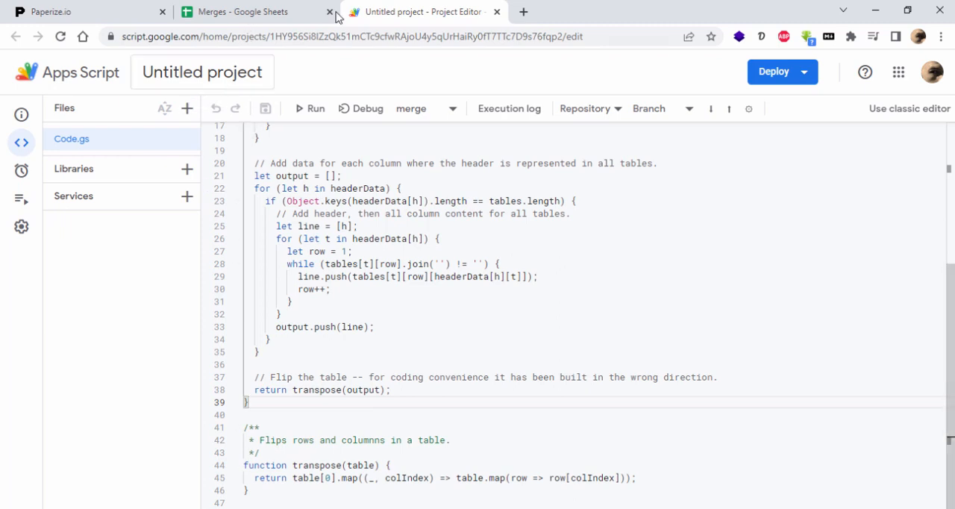
pyautogui.click(254, 12)
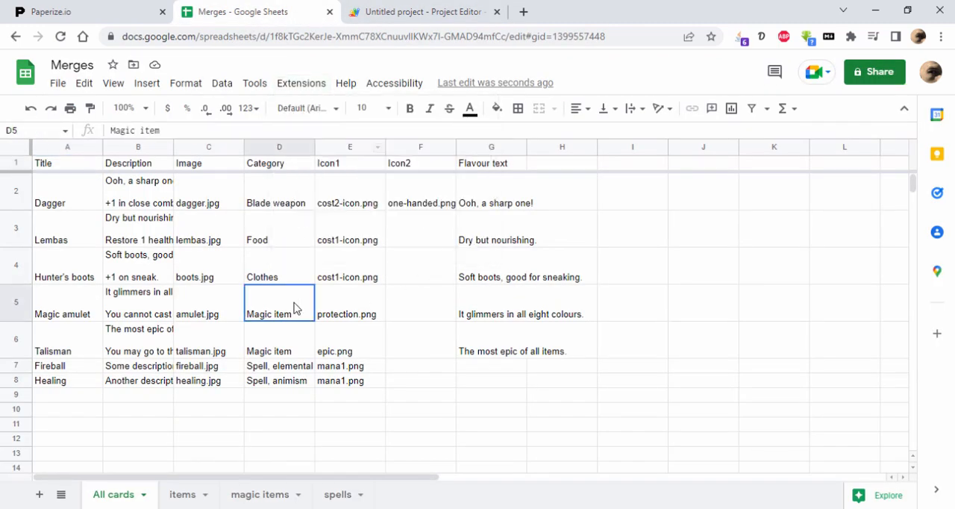